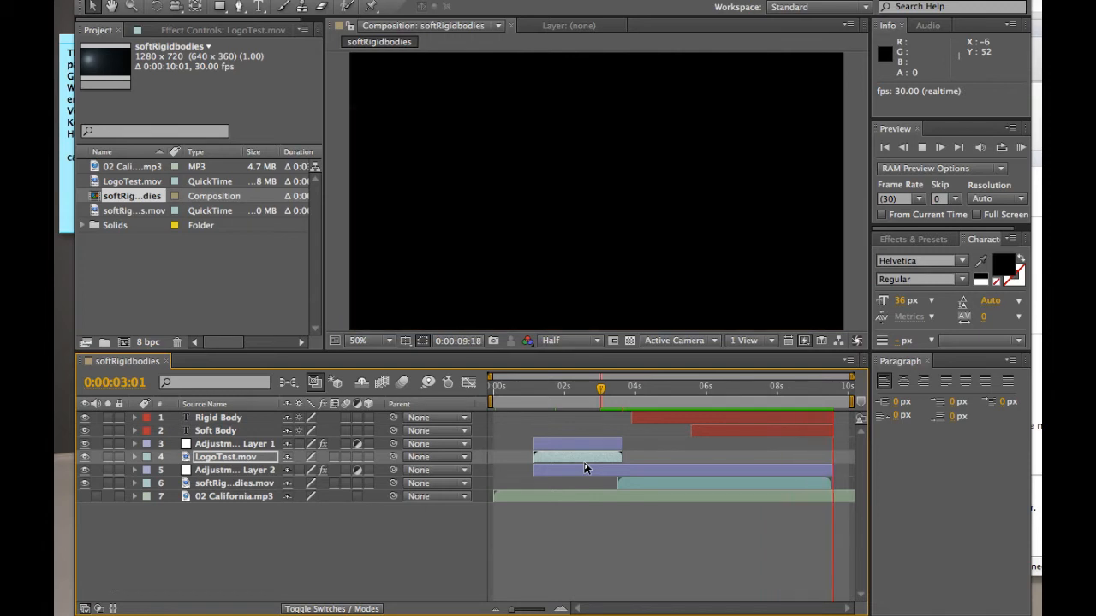
Preview to where the title appears, zoom the timeline there, and expand LogoTest.mov's Transform properties
click(541, 387)
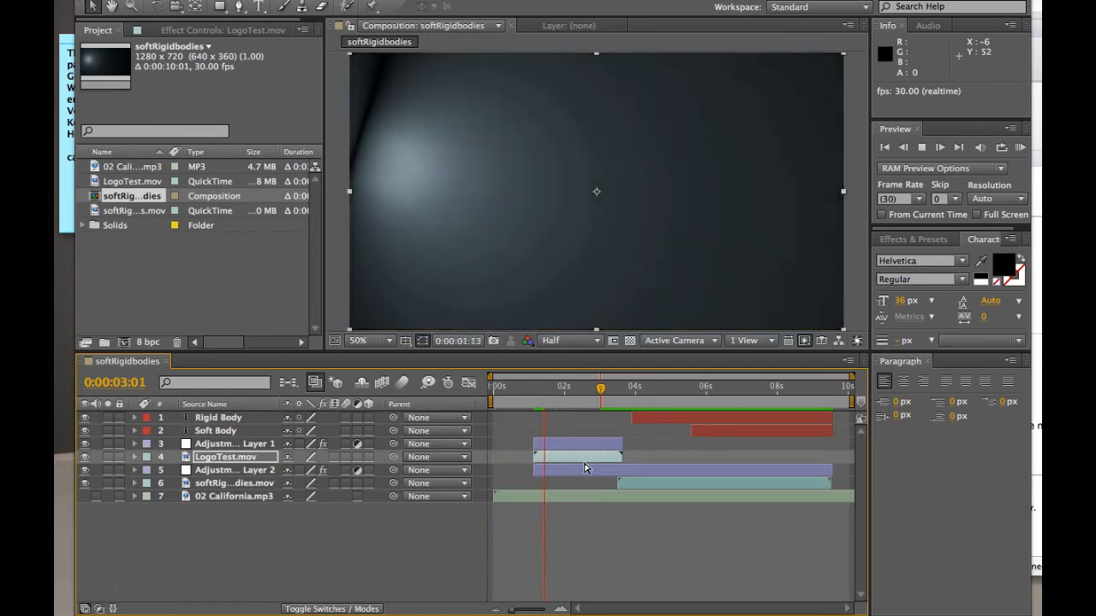
click(939, 147)
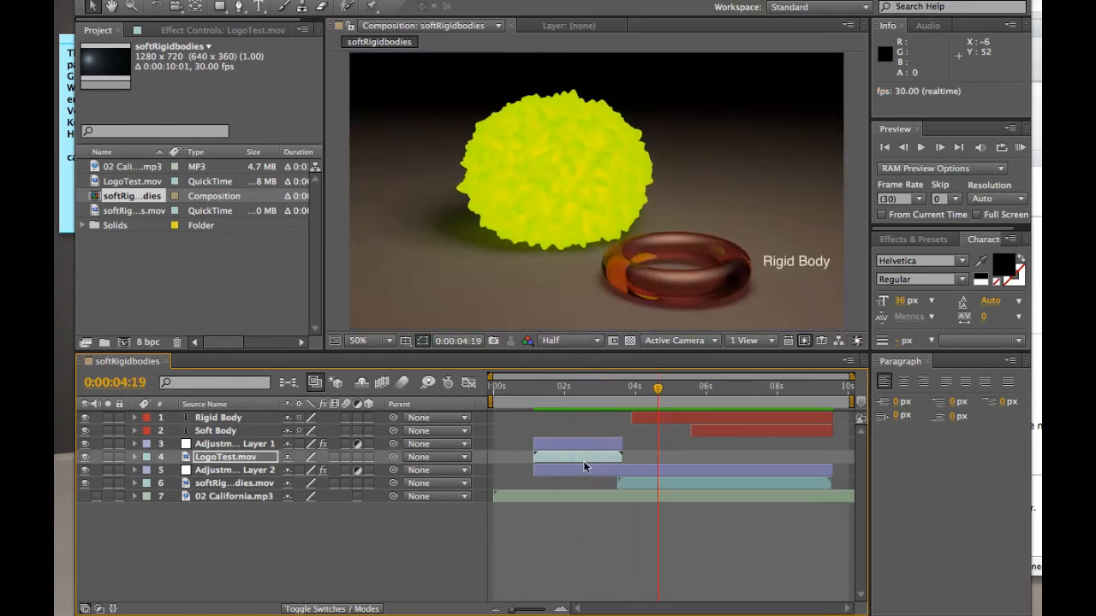
drag(657, 387, 608, 387)
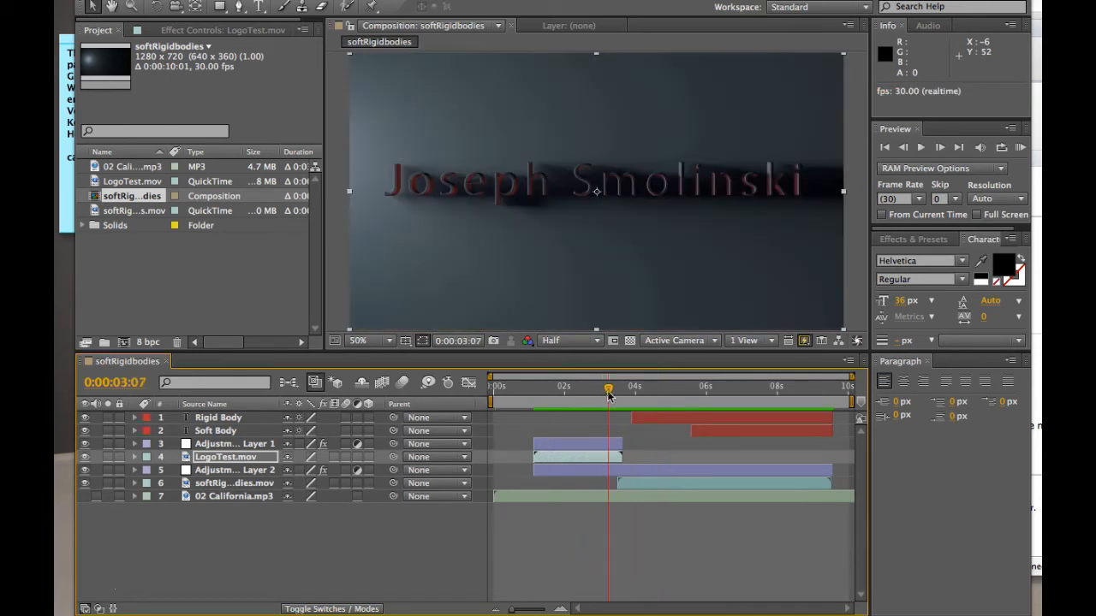
mouse_move(607, 391)
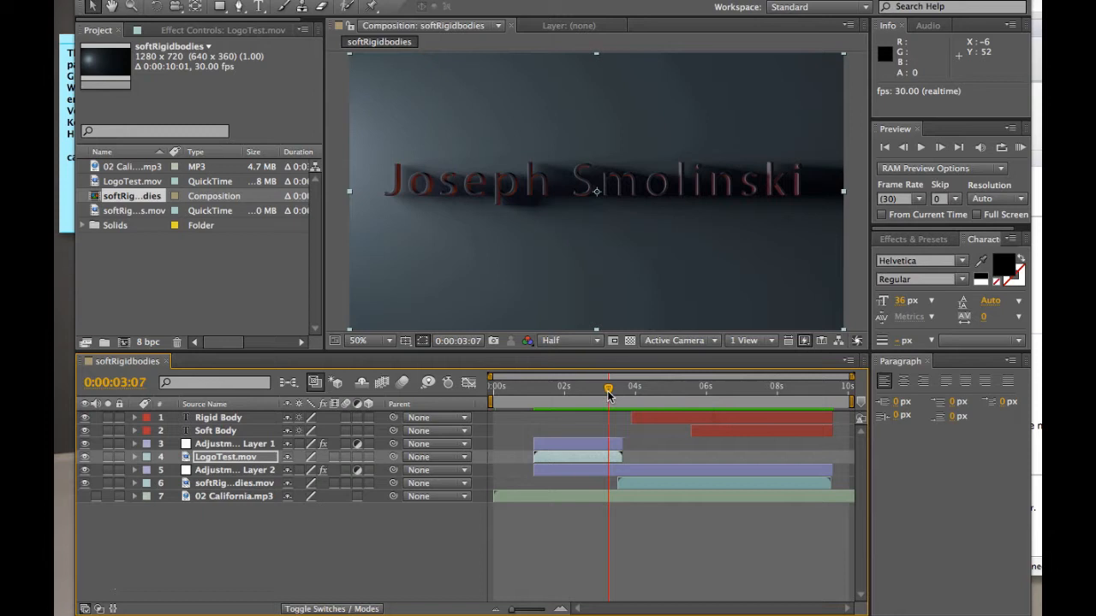
mouse_move(596, 412)
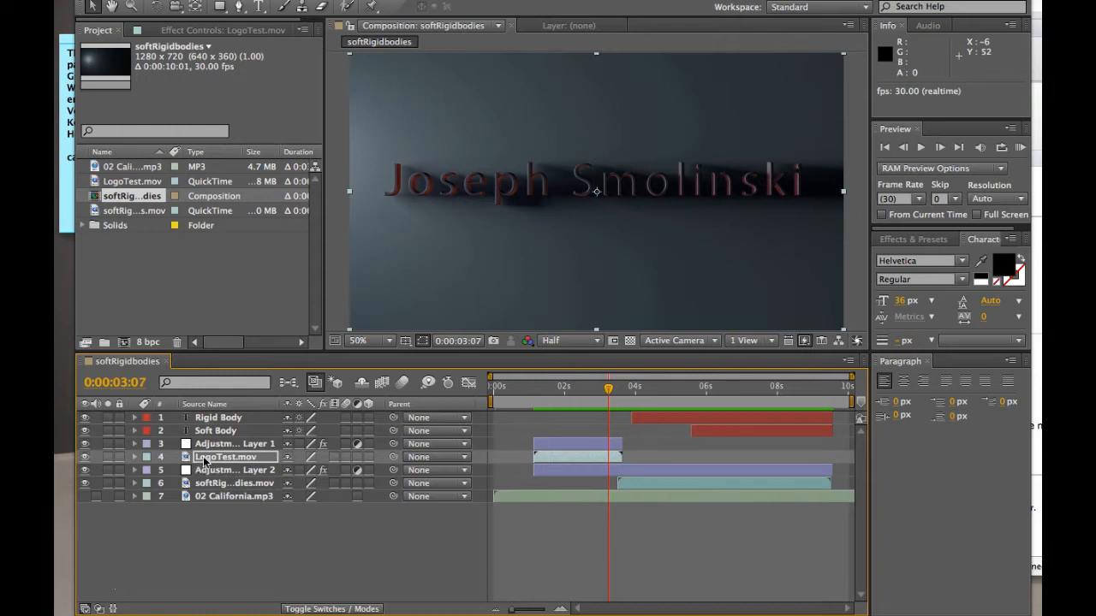
click(226, 455)
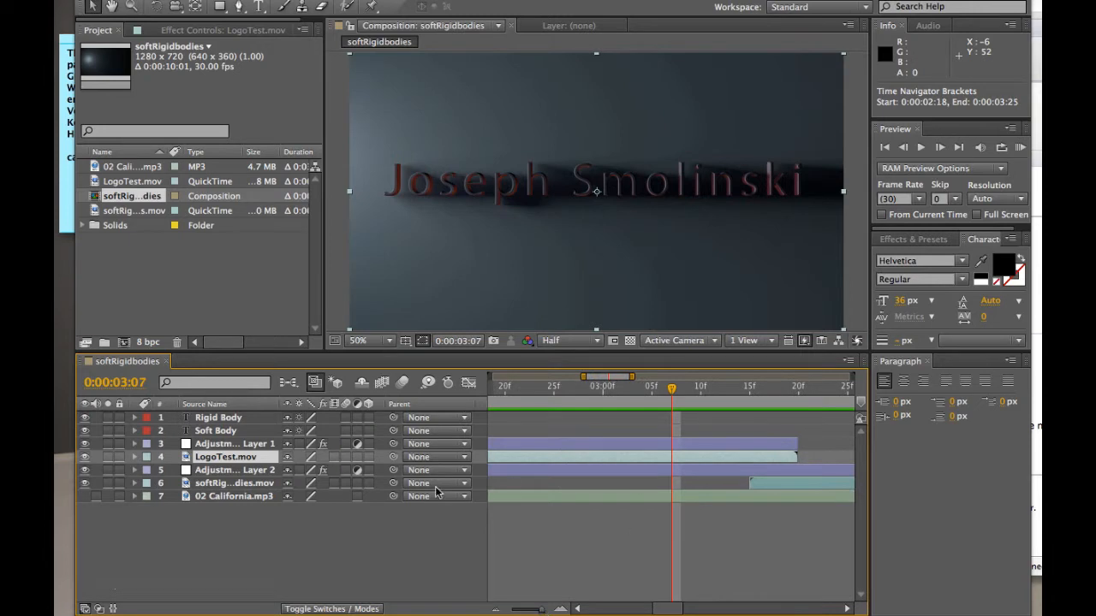
click(134, 456)
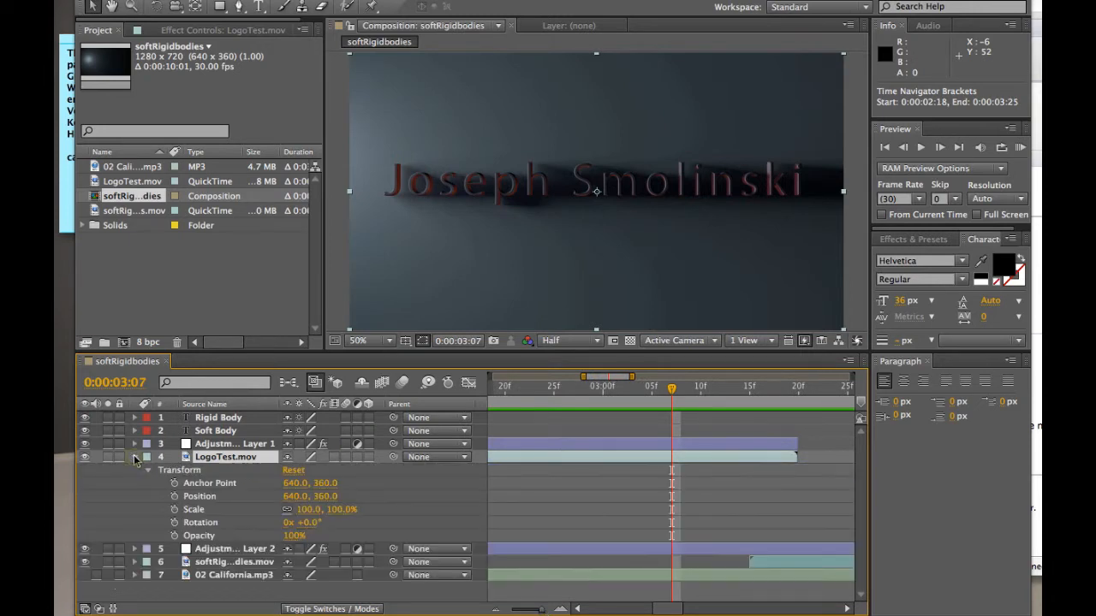
mouse_move(212, 529)
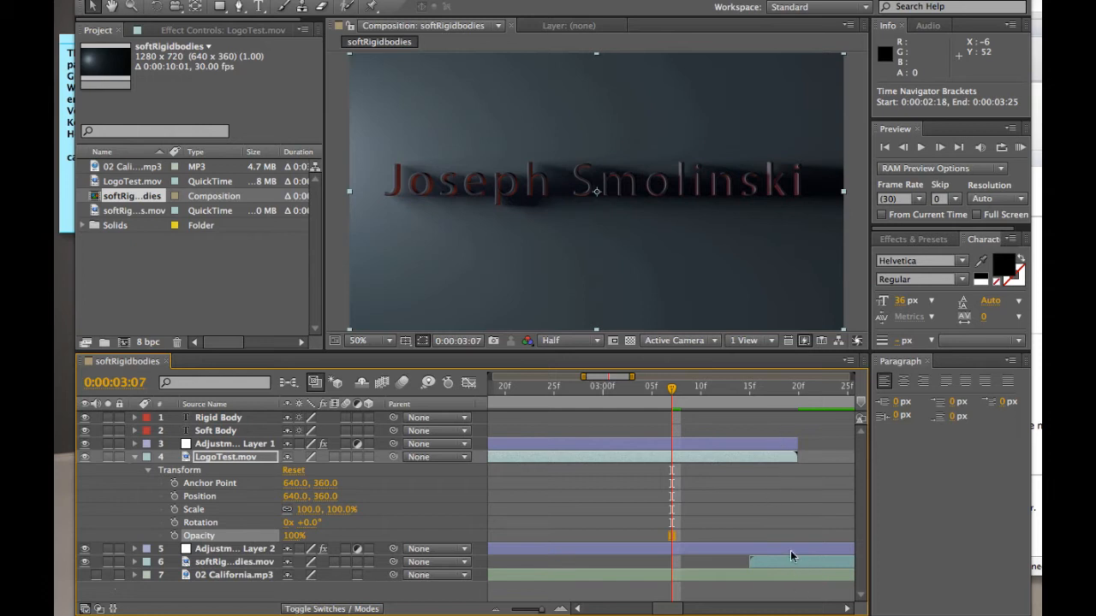
mouse_move(678, 465)
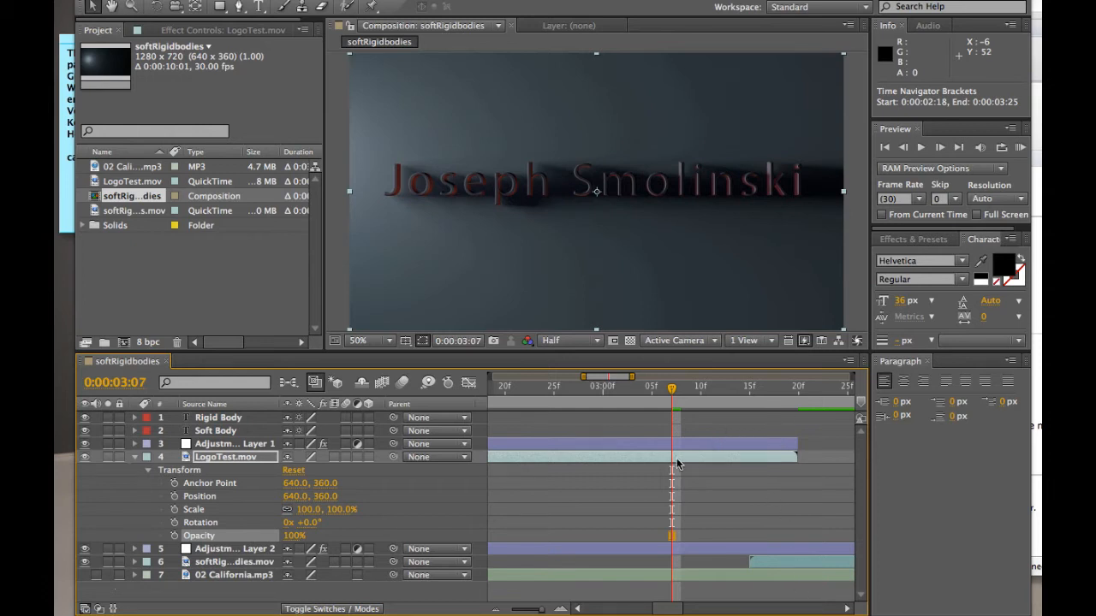
mouse_move(763, 481)
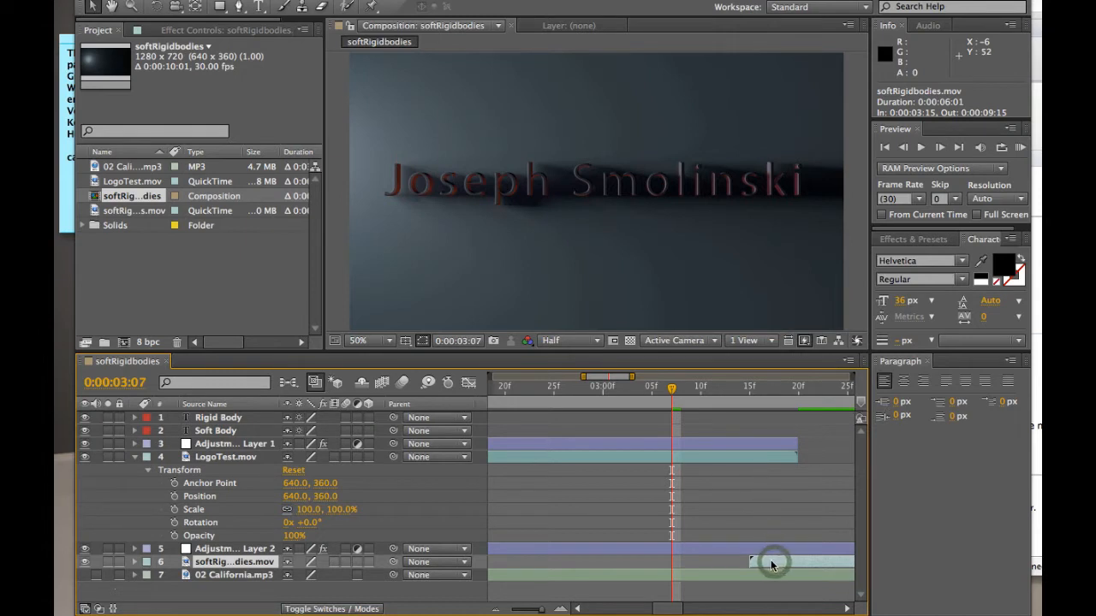
Shift the softRigidbodies.mov layer bar so its In point reads 0:00:03:12
drag(774, 562, 745, 562)
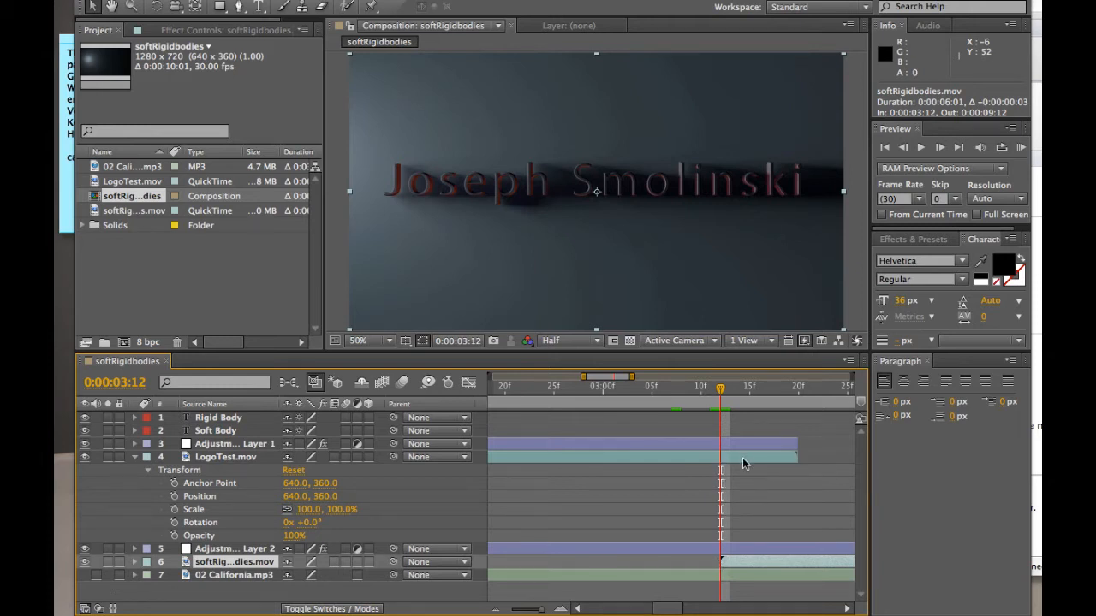
mouse_move(729, 463)
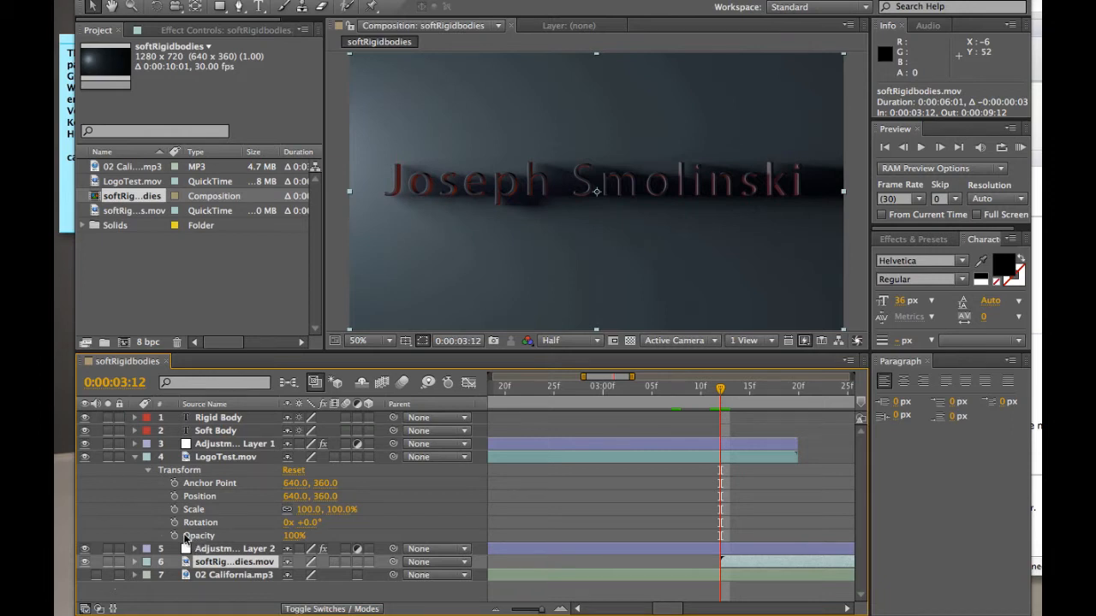
mouse_move(175, 536)
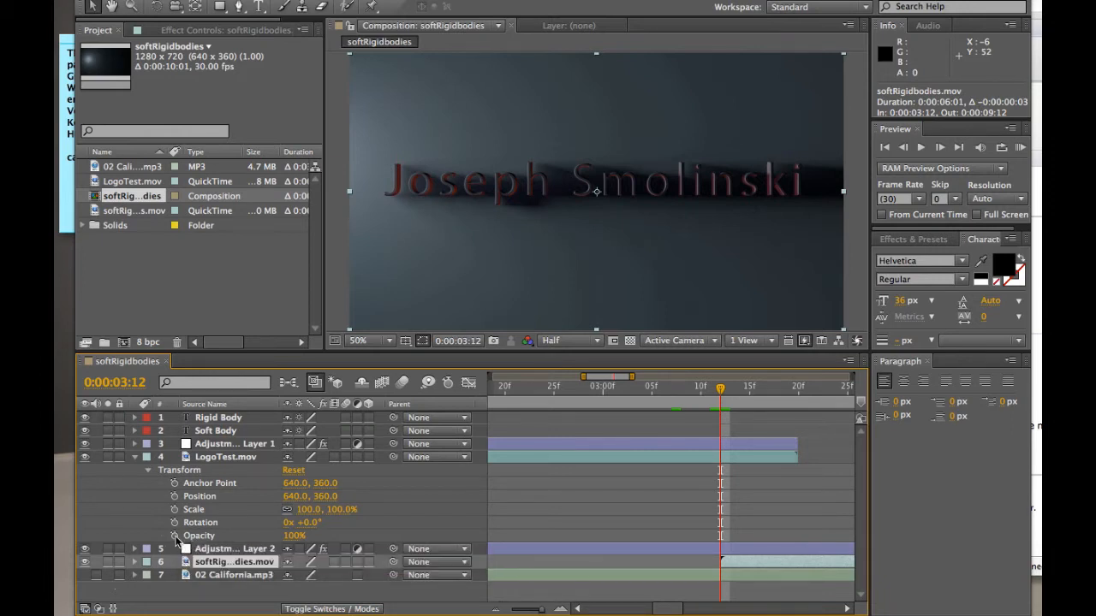
Keyframe LogoTest.mov Opacity at 100% at 3:12 and move the playhead to 3:20 for the 0% key
click(175, 535)
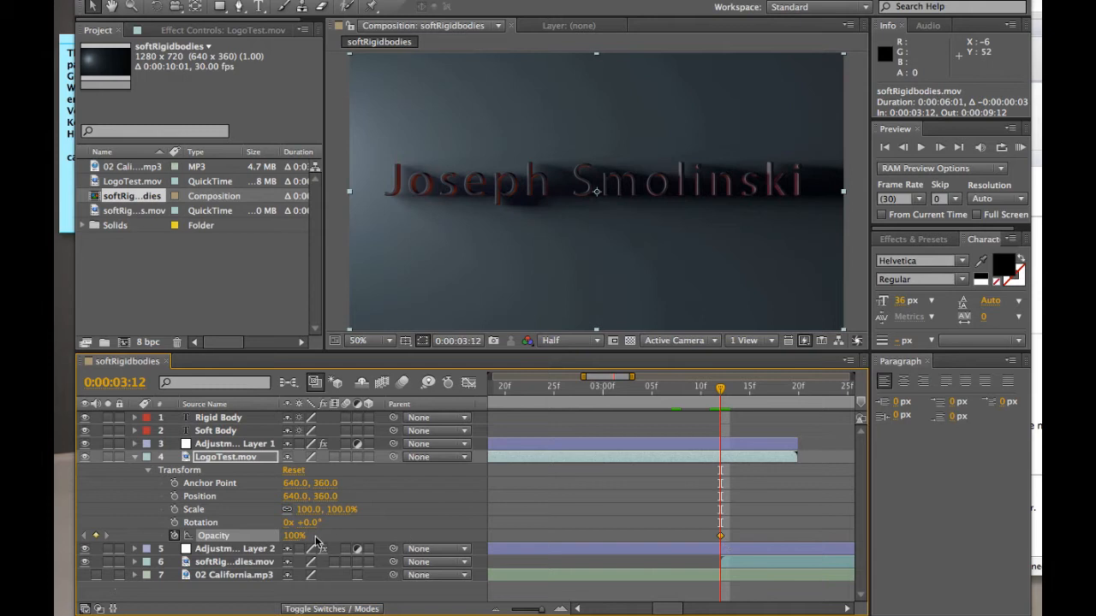
mouse_move(798, 401)
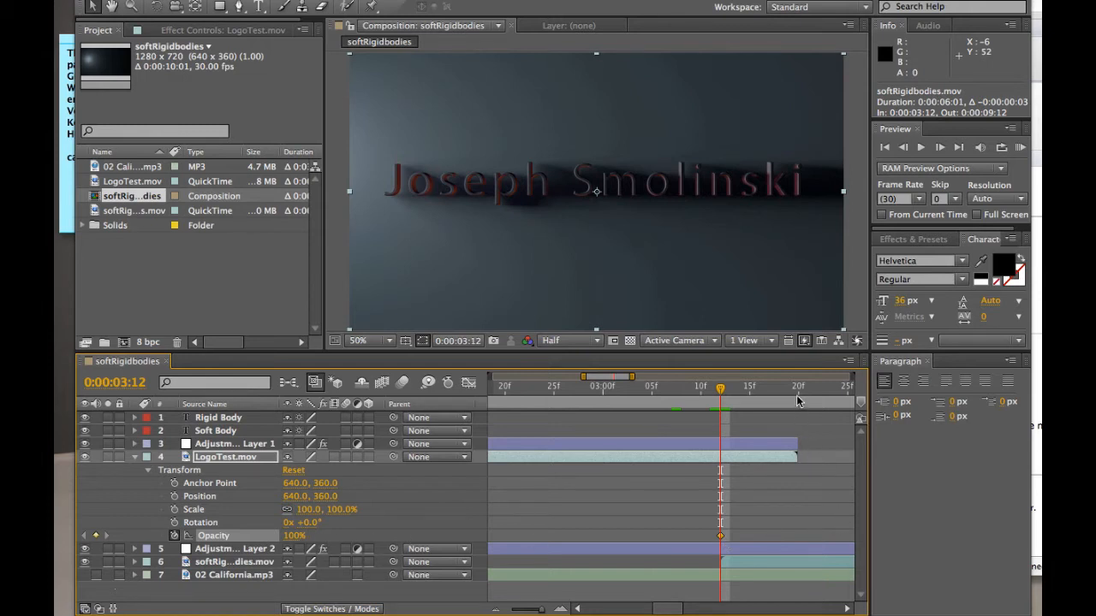
drag(719, 387, 796, 387)
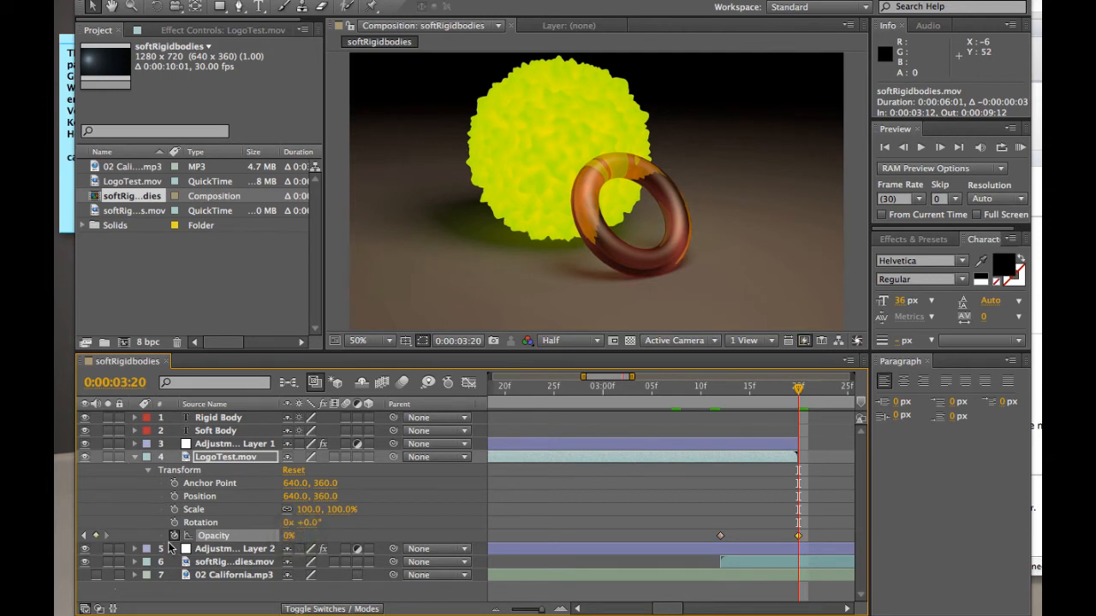
mouse_move(785, 548)
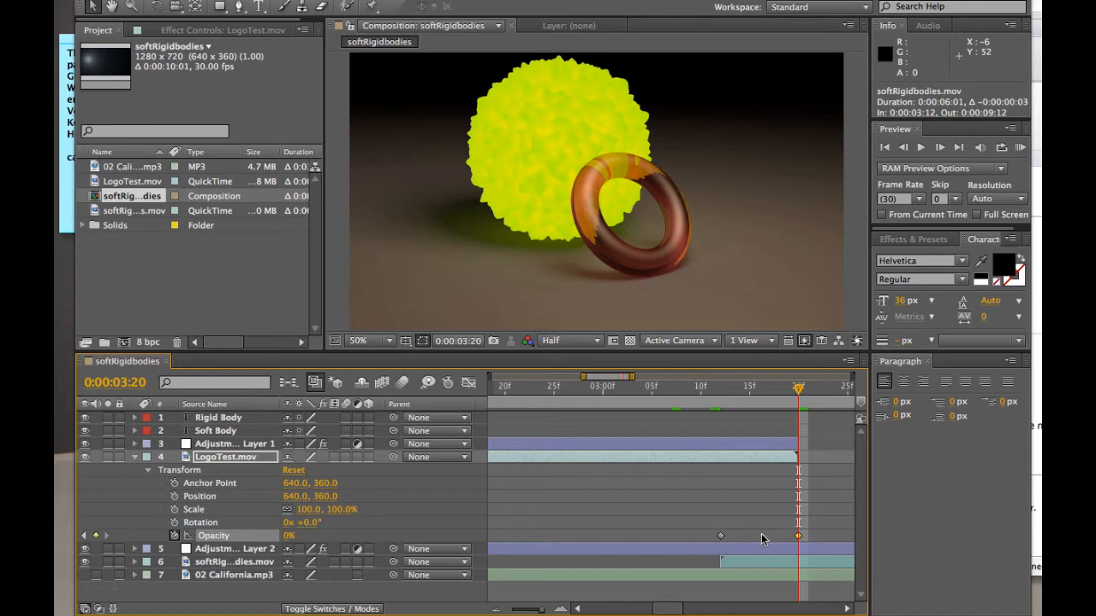
mouse_move(692, 416)
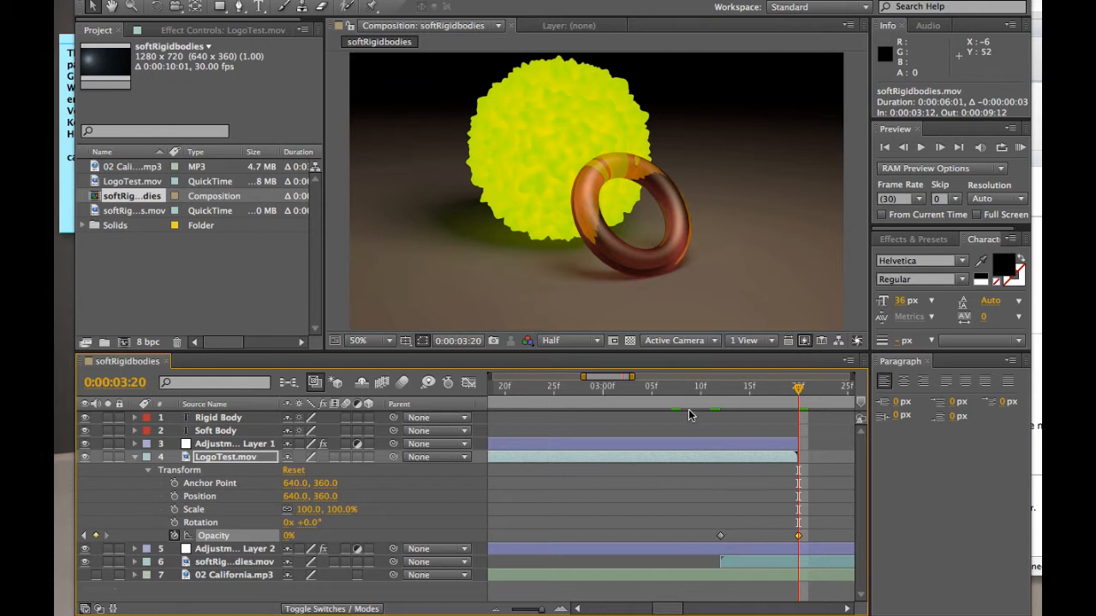
drag(798, 387, 692, 387)
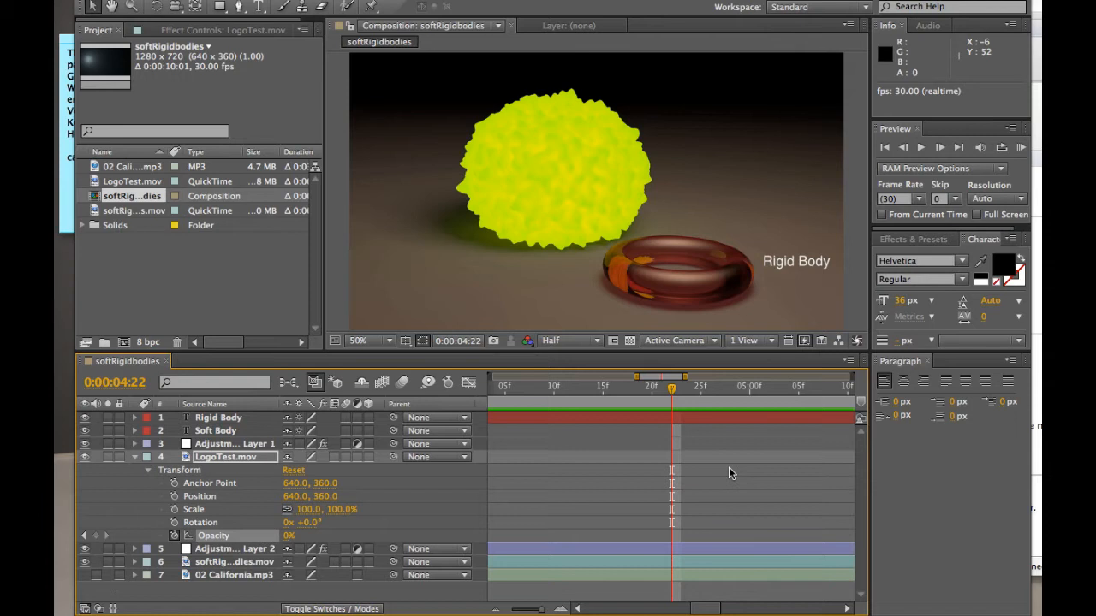
mouse_move(692, 480)
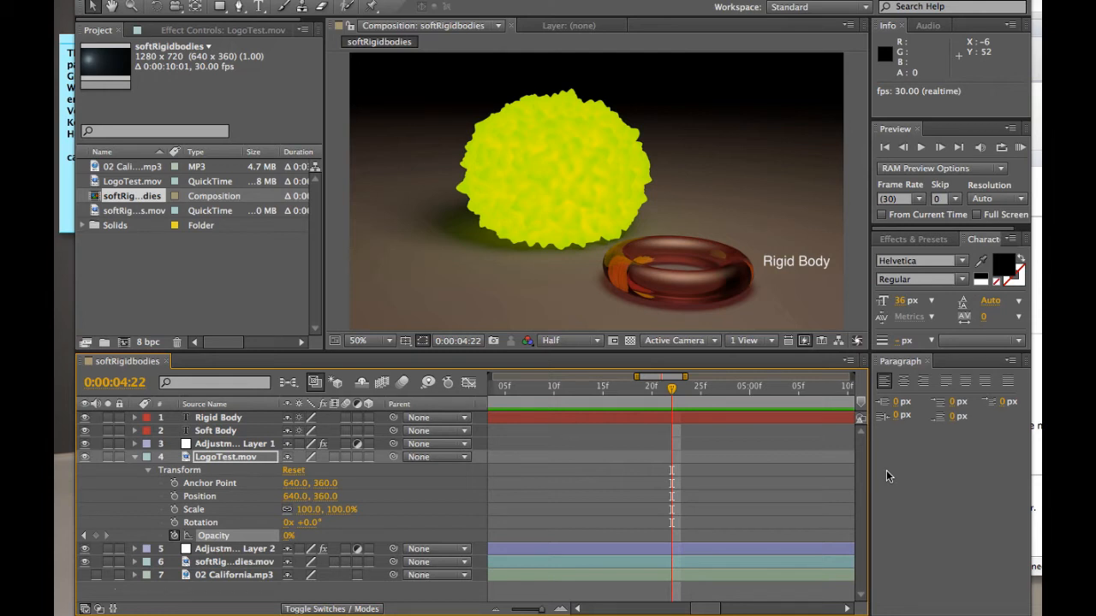
mouse_move(859, 500)
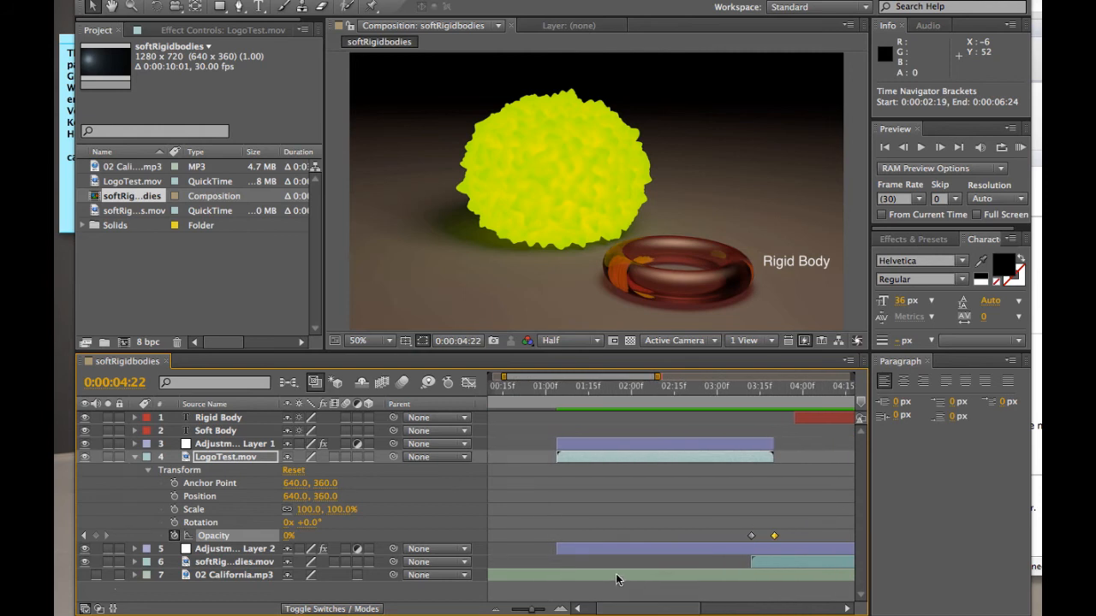
mouse_move(465, 469)
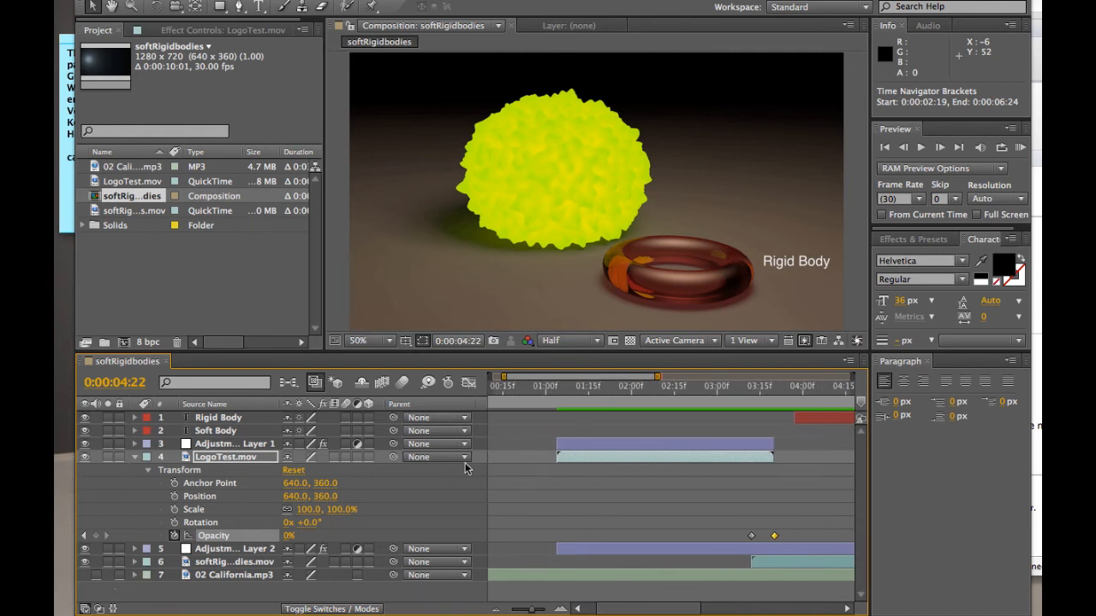
Select Adjustment Layer 2 and expand its Effects to reveal Photo Filter at 62.0% density
click(236, 443)
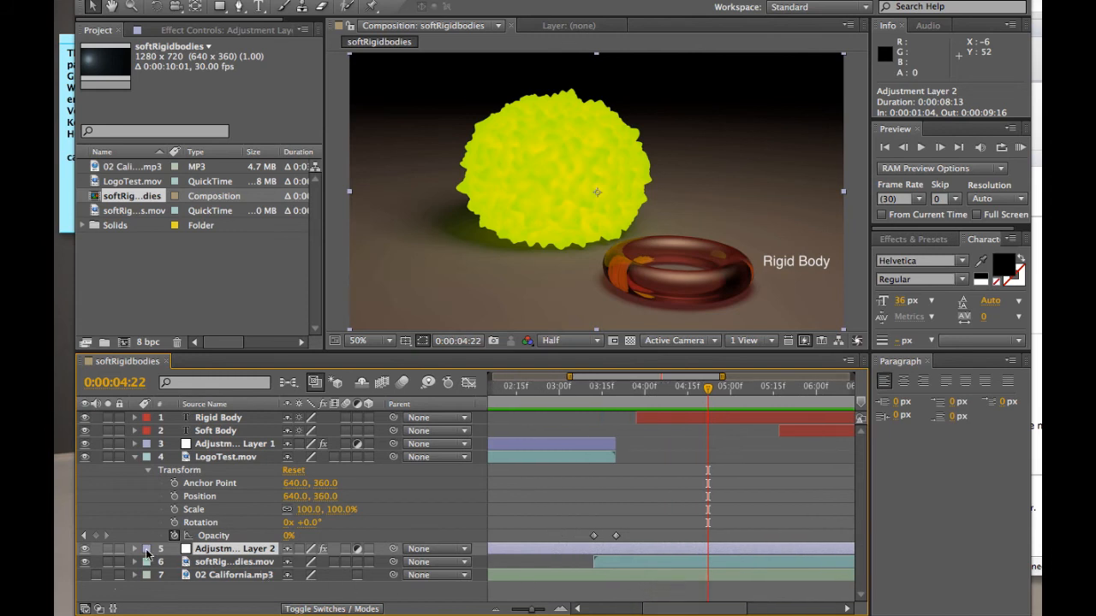
click(133, 548)
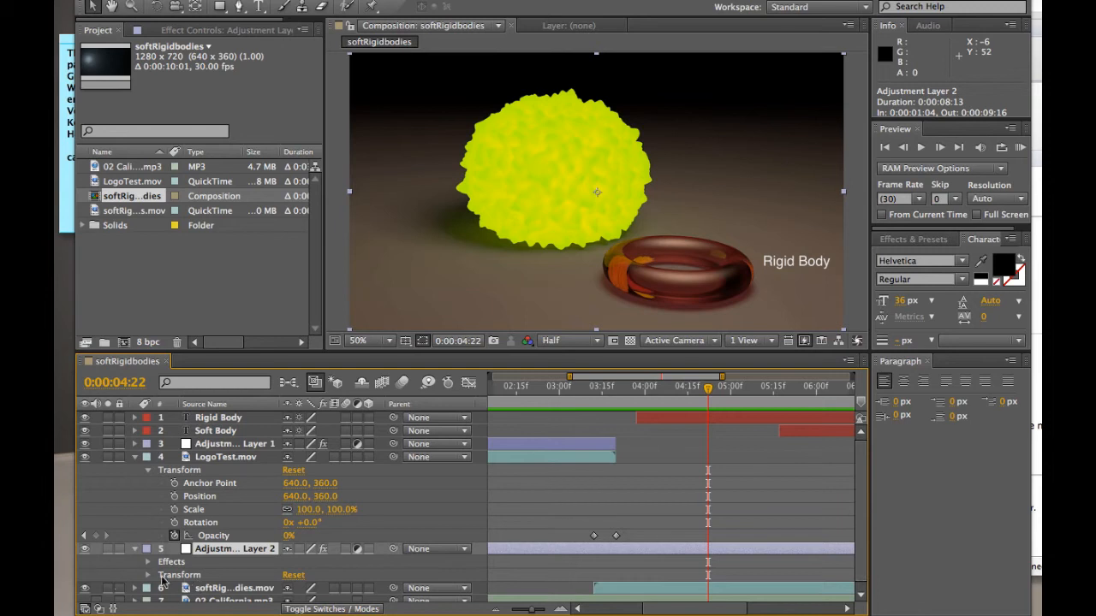
click(151, 562)
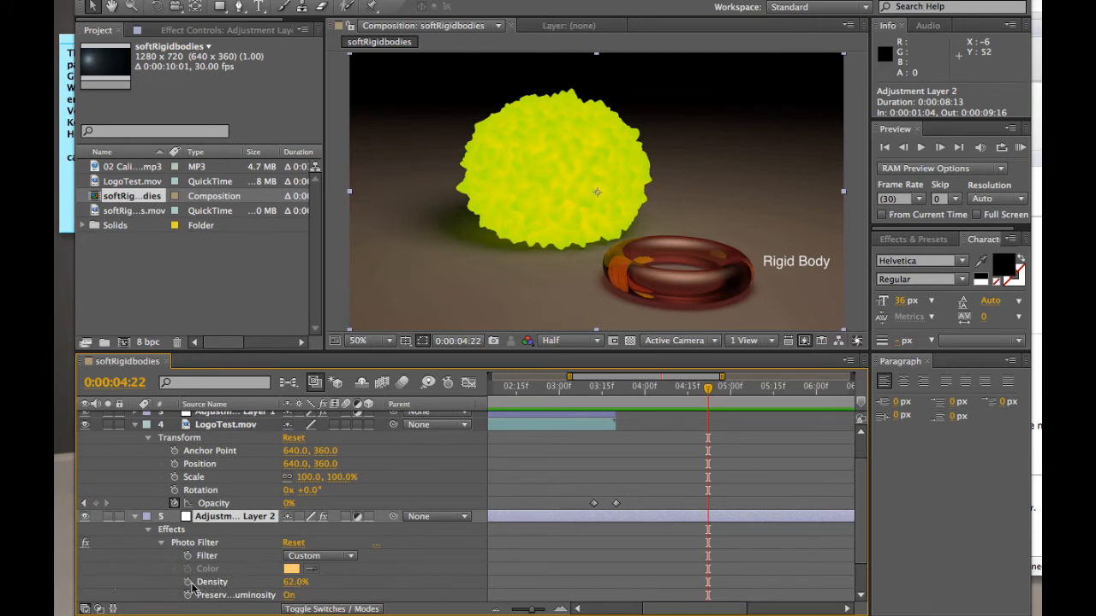
mouse_move(659, 401)
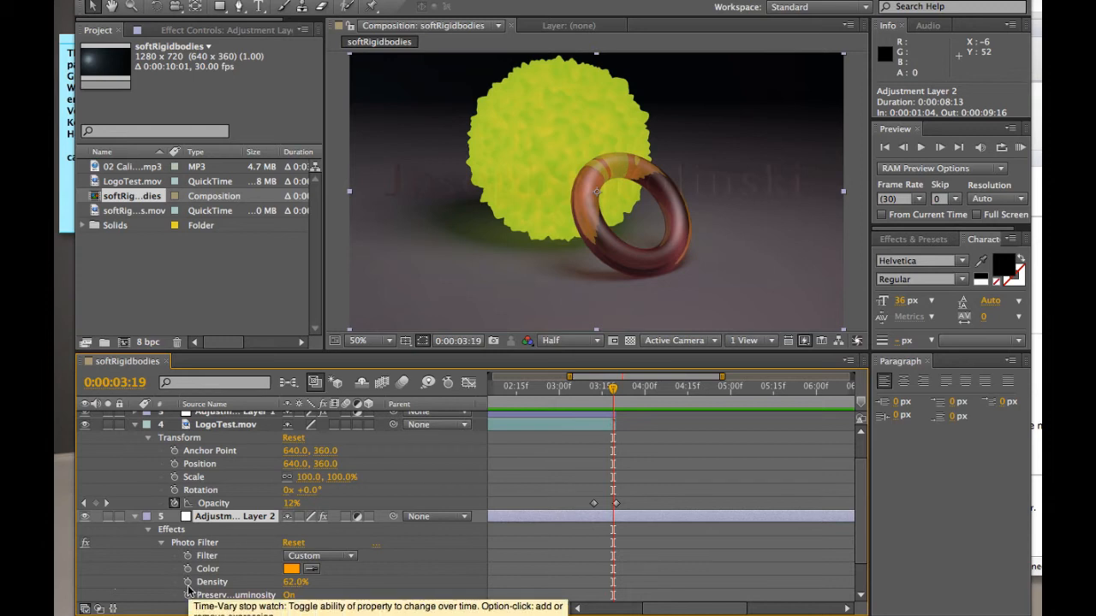
Keyframe Photo Filter Density on Adjustment Layer 2, reading 0.0% at 0:00:03:19
click(188, 582)
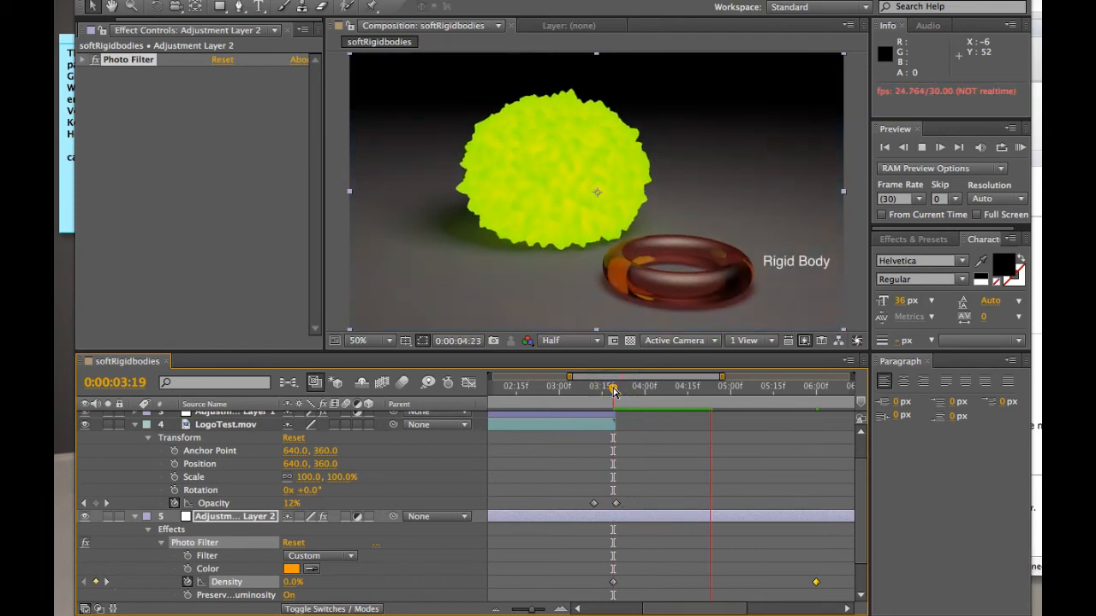
Stop the preview at 0:00:06:06, where Density has risen to 72.0%
click(832, 387)
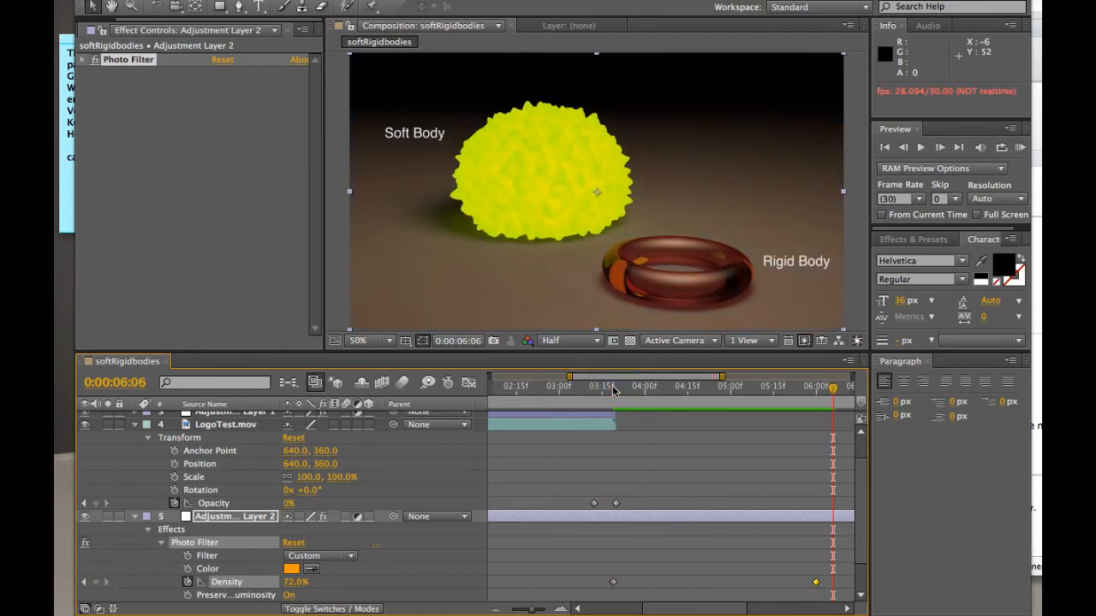
mouse_move(613, 391)
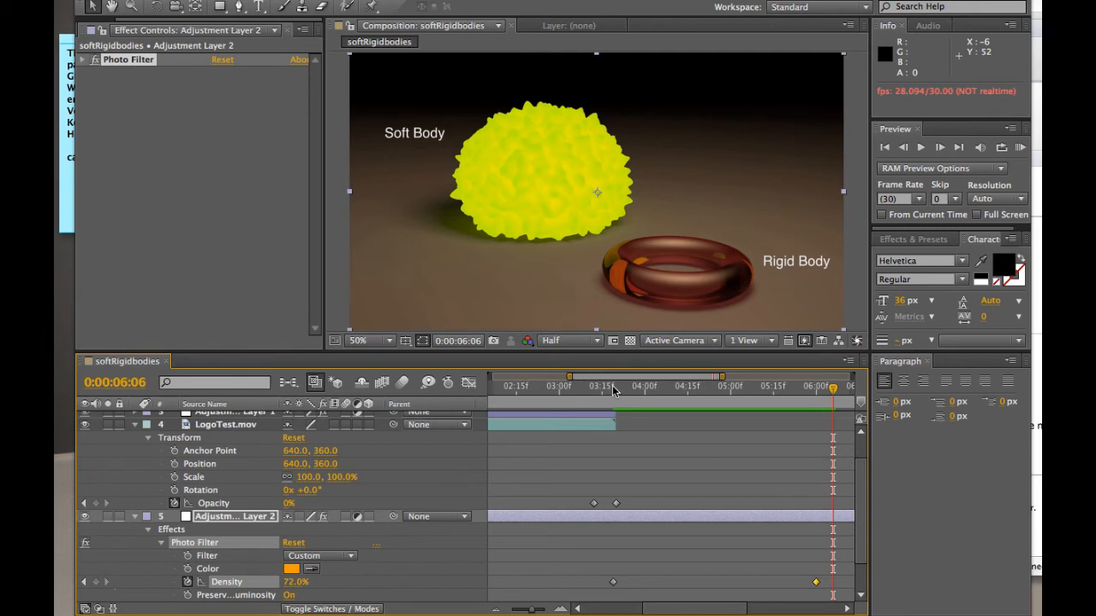
mouse_move(548, 350)
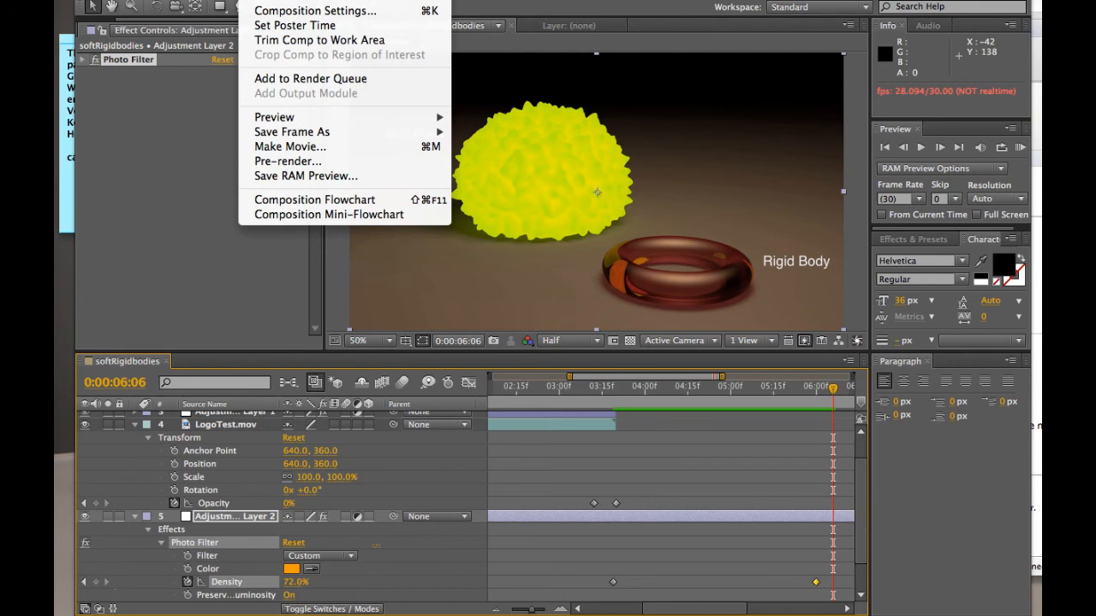
mouse_move(289, 147)
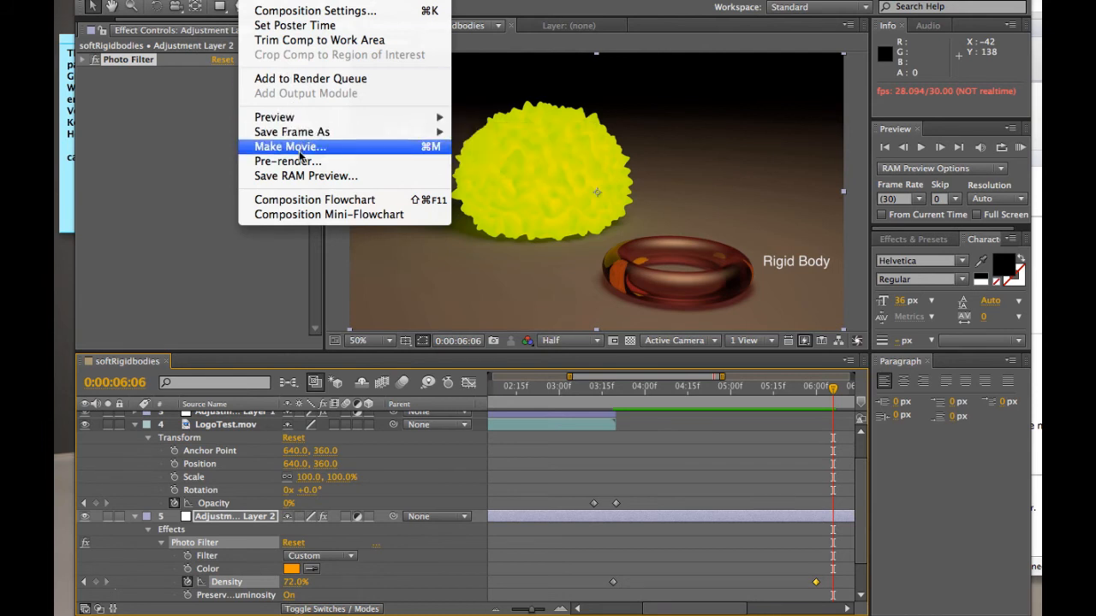
Cancel the Make Movie save and add softRigidBodies to the Render Queue from the Composition menu
click(289, 147)
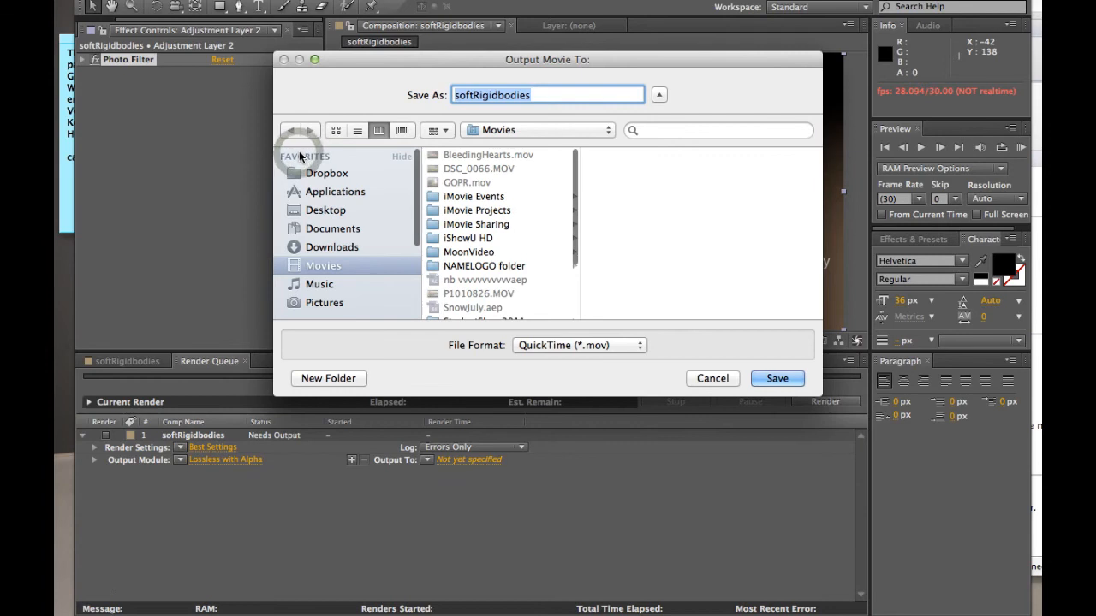
click(712, 379)
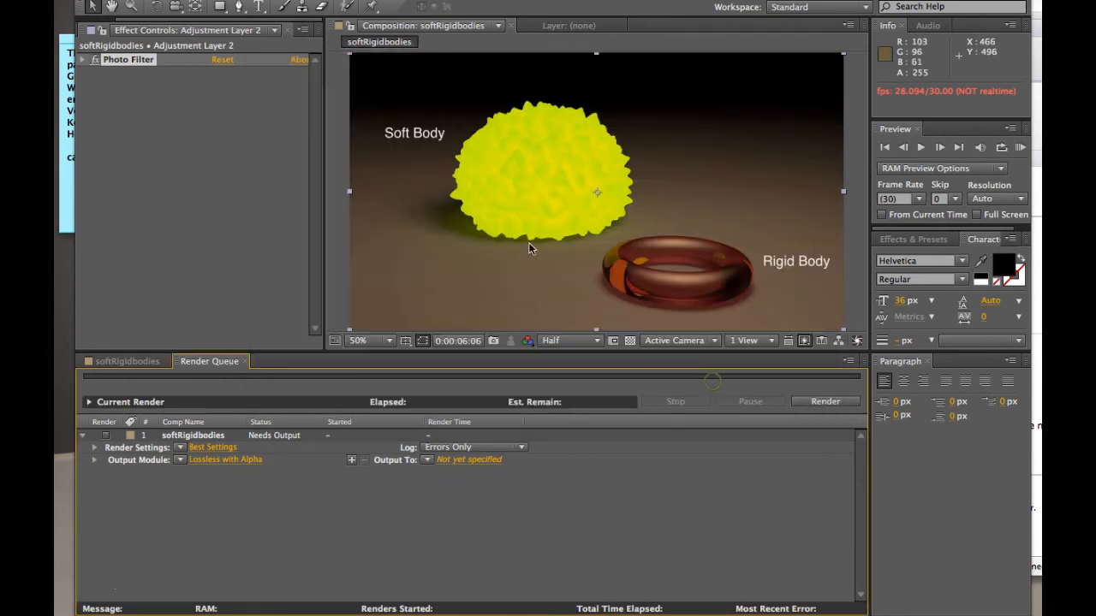
click(257, 7)
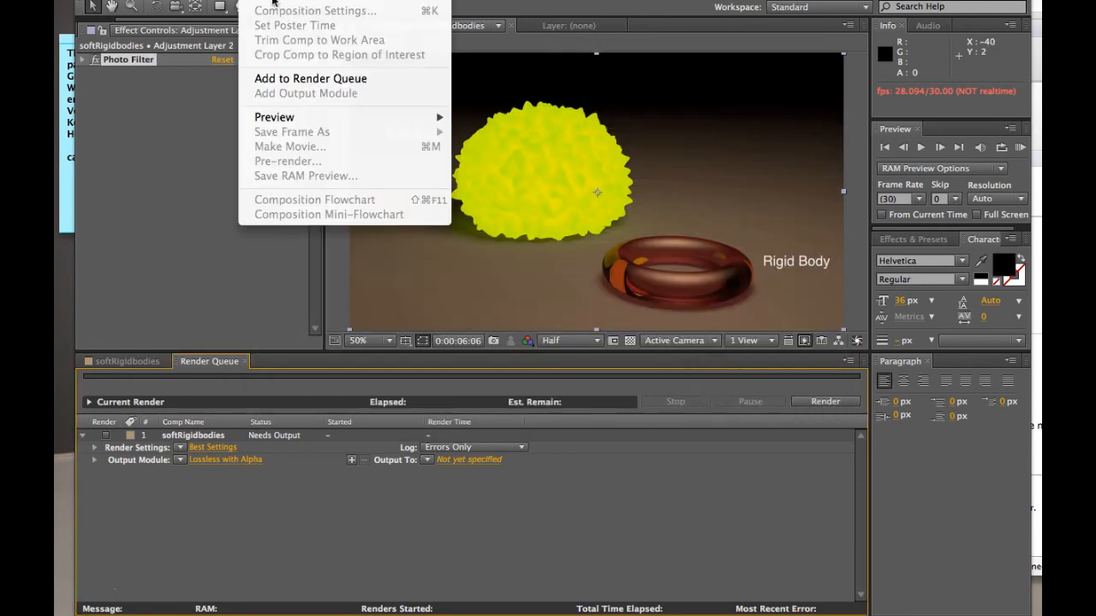
mouse_move(310, 79)
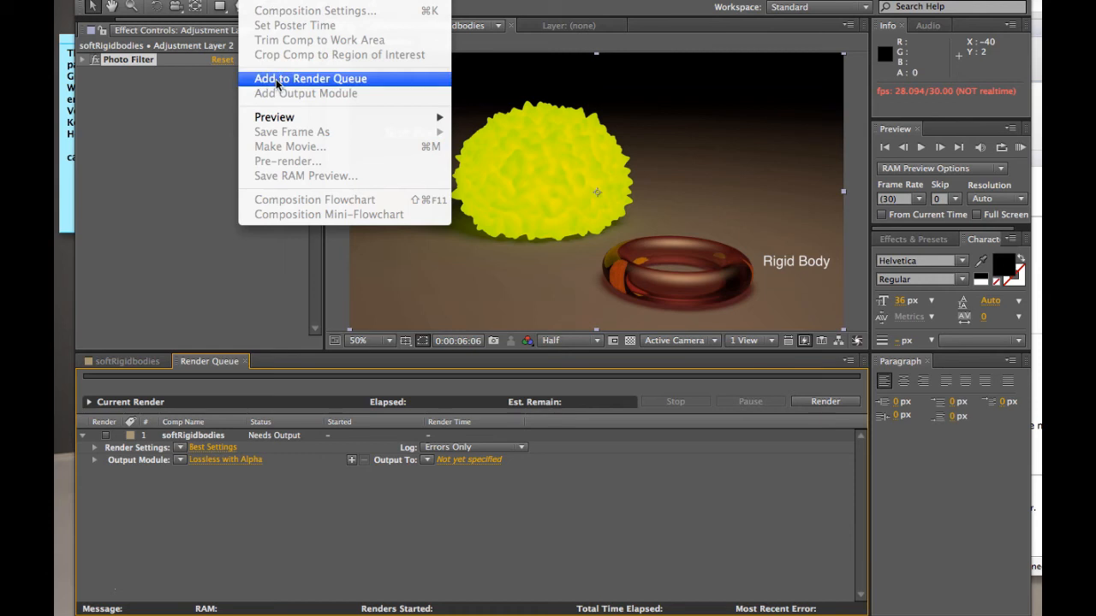
click(310, 79)
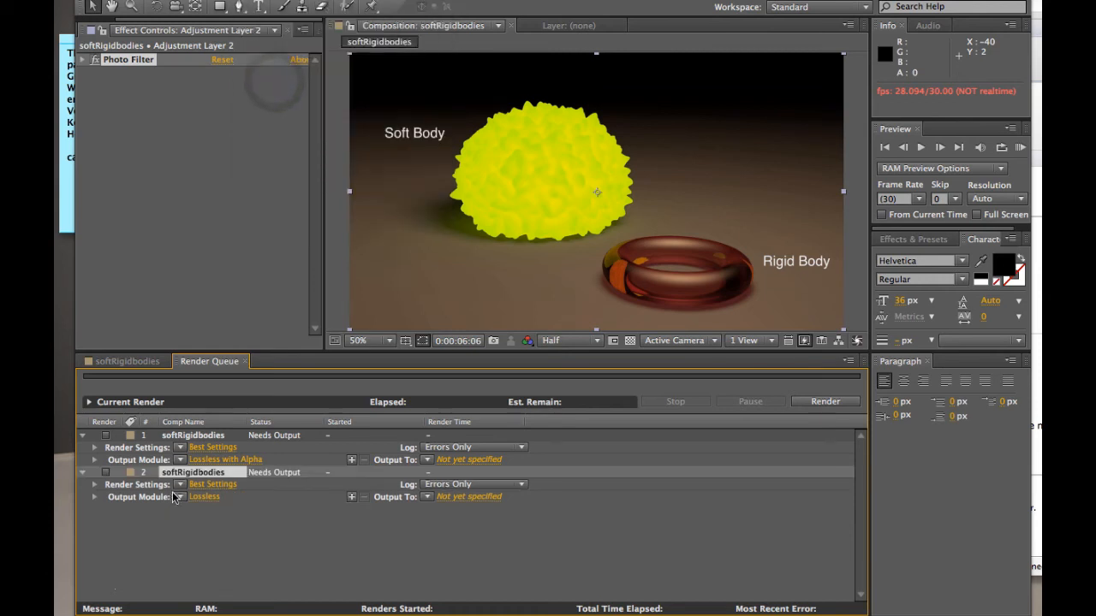
Add the composition again, then delete the duplicates to leave a single softRigidBodies queue item
click(127, 359)
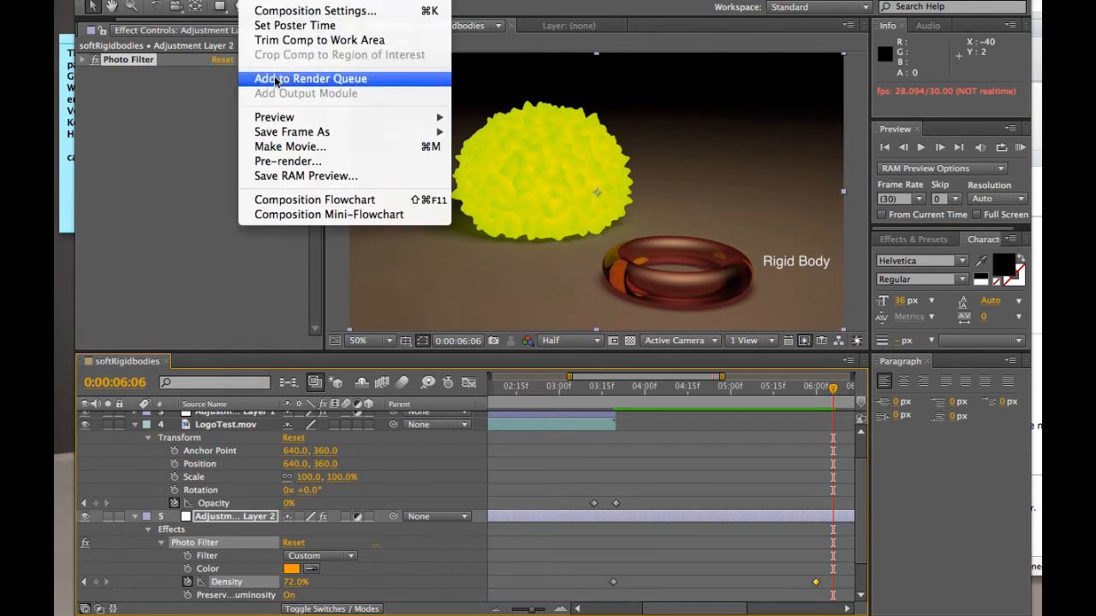
click(309, 79)
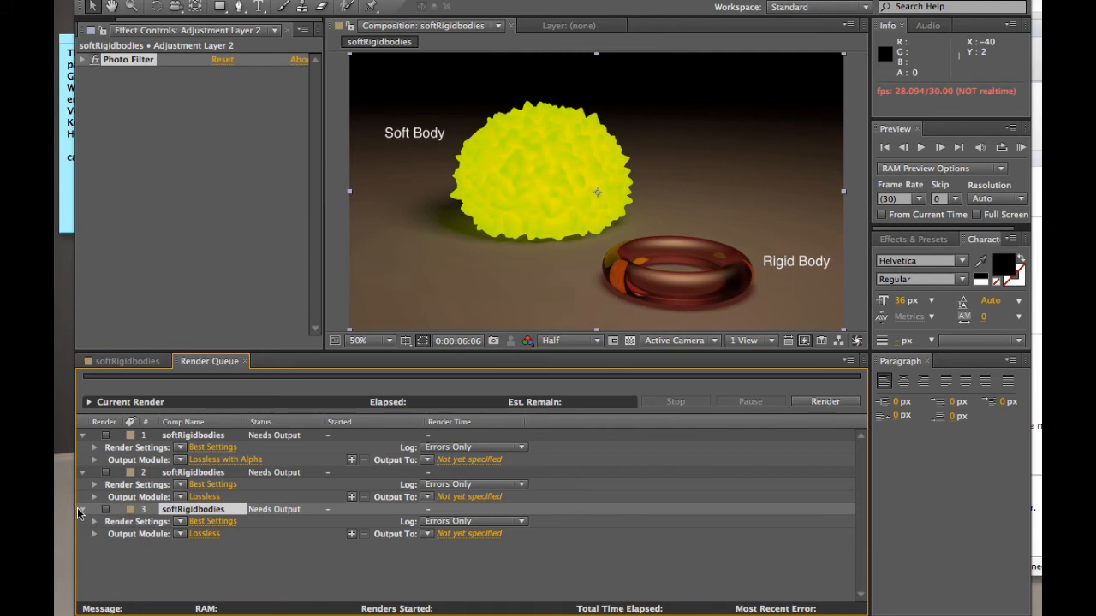
click(82, 510)
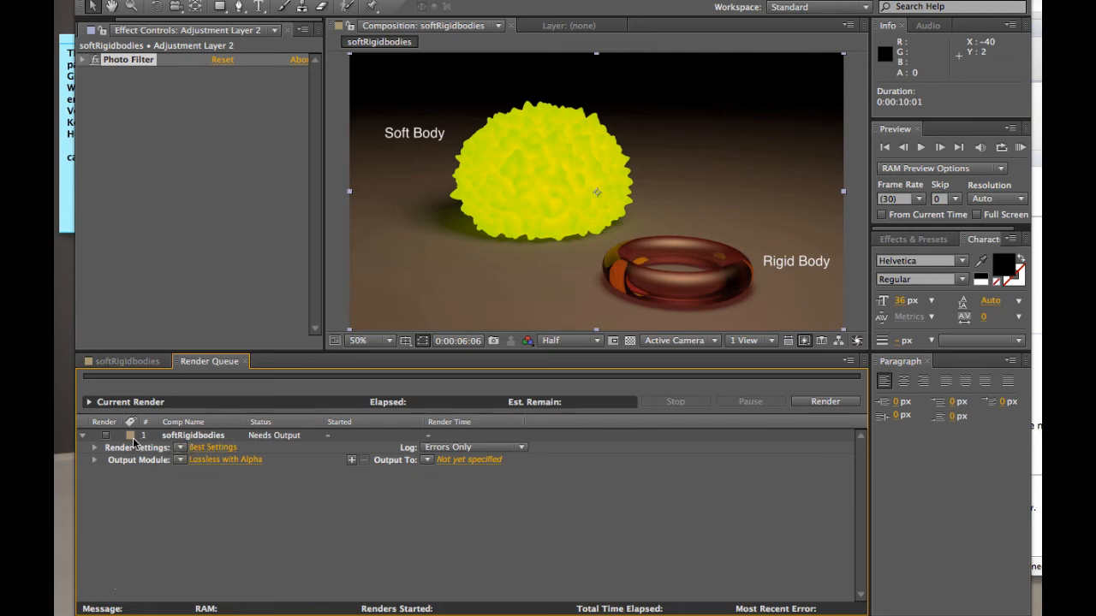
mouse_move(189, 438)
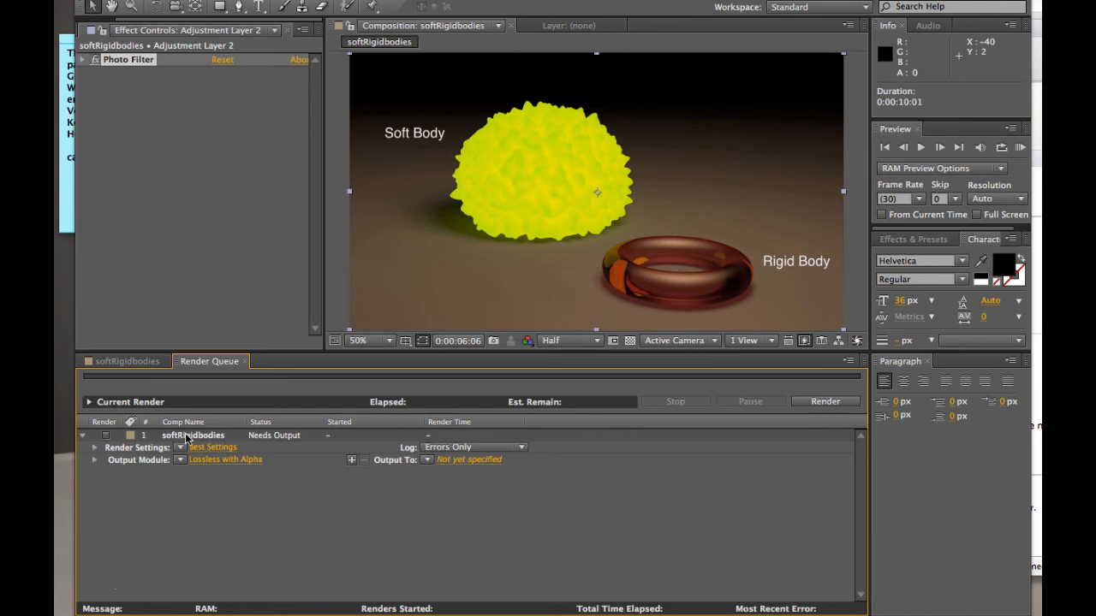
Review the queued item's Render Settings (1280x720, Full resolution) and confirm, leaving Custom Best Settings
click(127, 360)
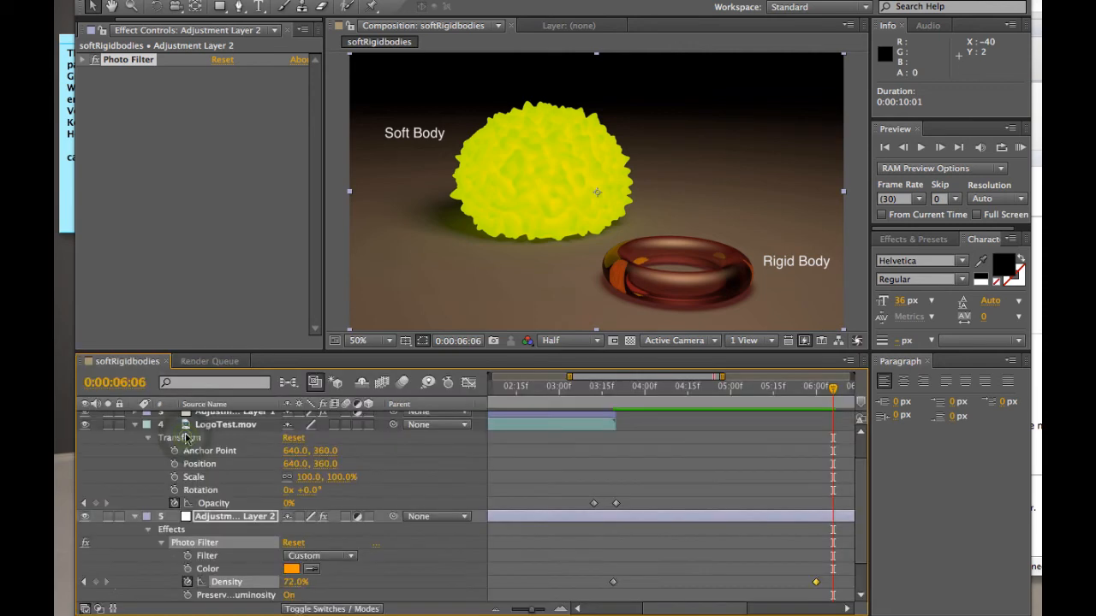
click(209, 359)
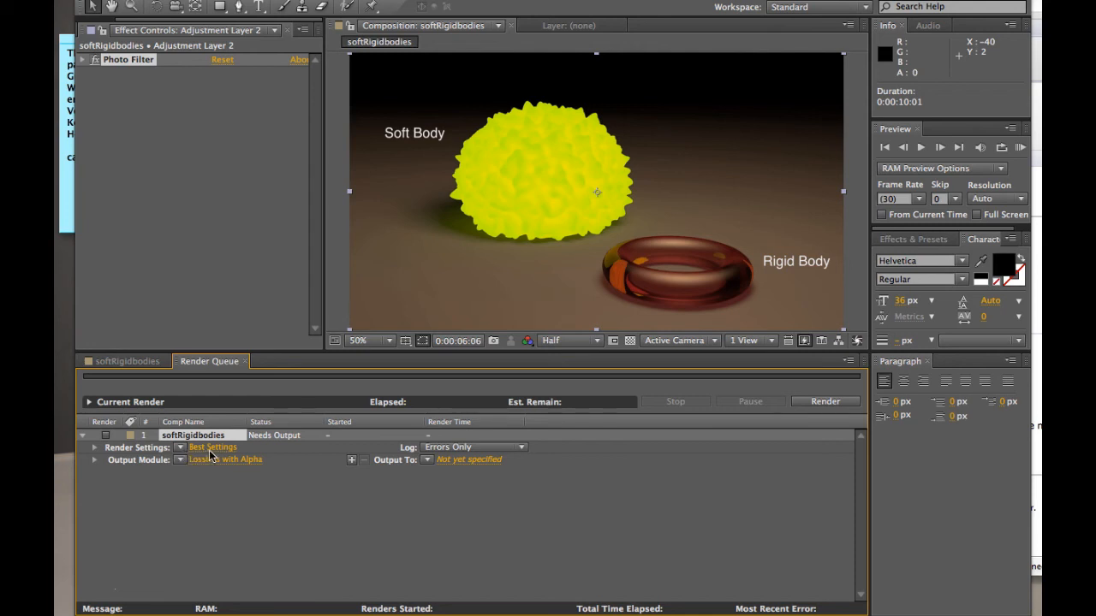
click(212, 447)
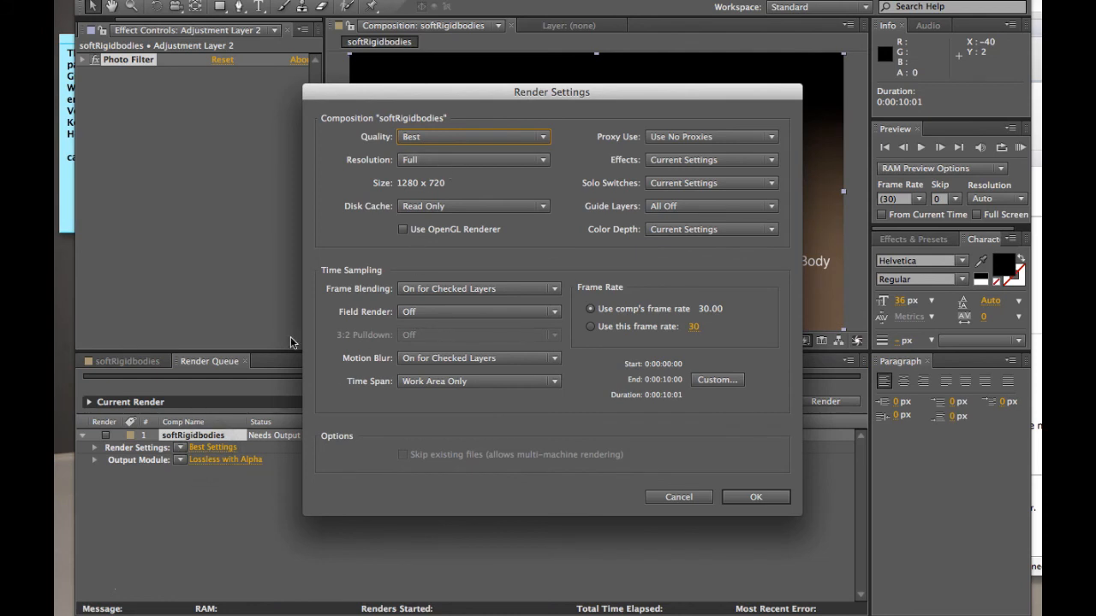
mouse_move(349, 376)
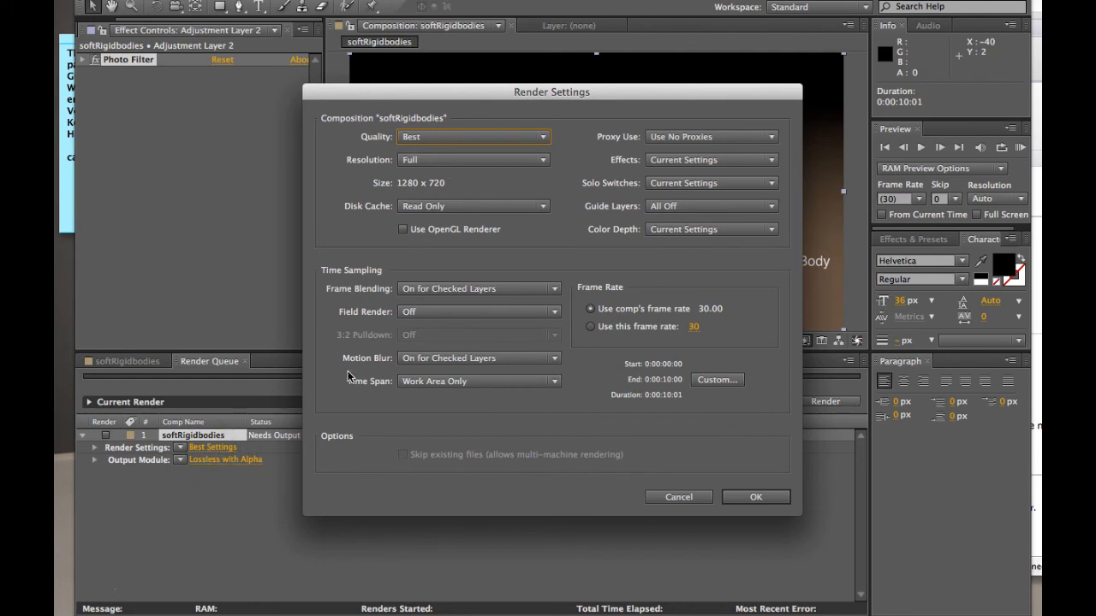
mouse_move(409, 185)
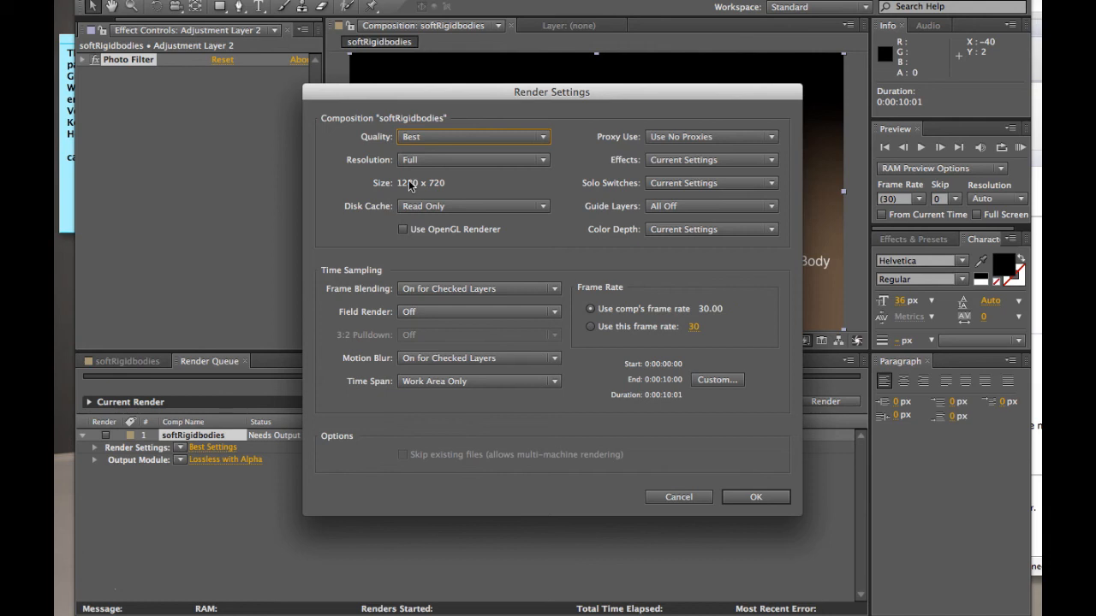
mouse_move(407, 190)
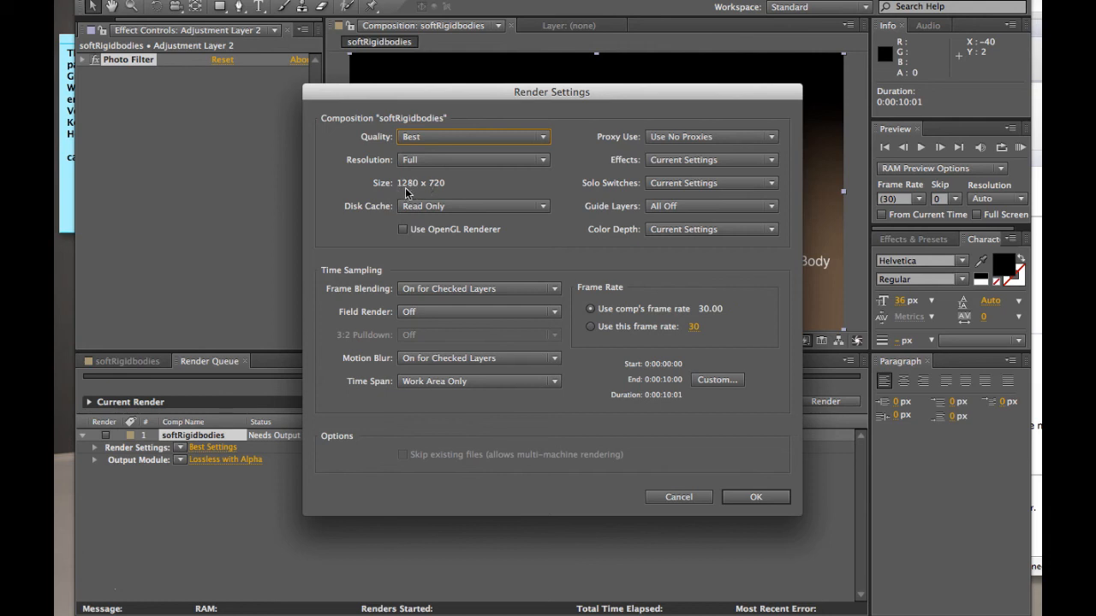
mouse_move(420, 192)
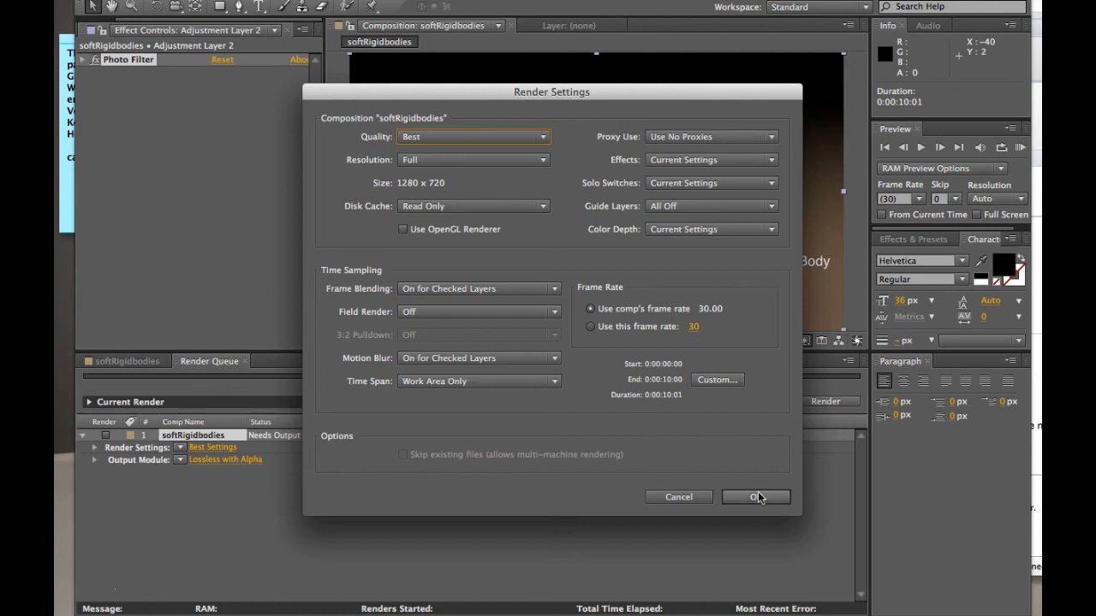
click(755, 497)
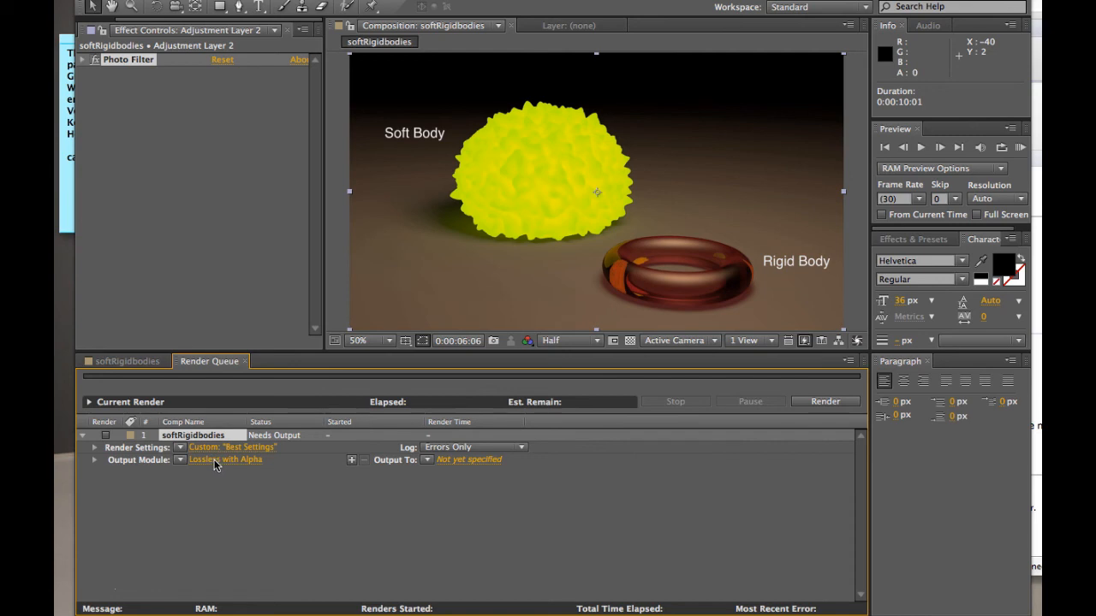
Switch the queued item's output module from Lossless with Alpha to H.264
click(226, 459)
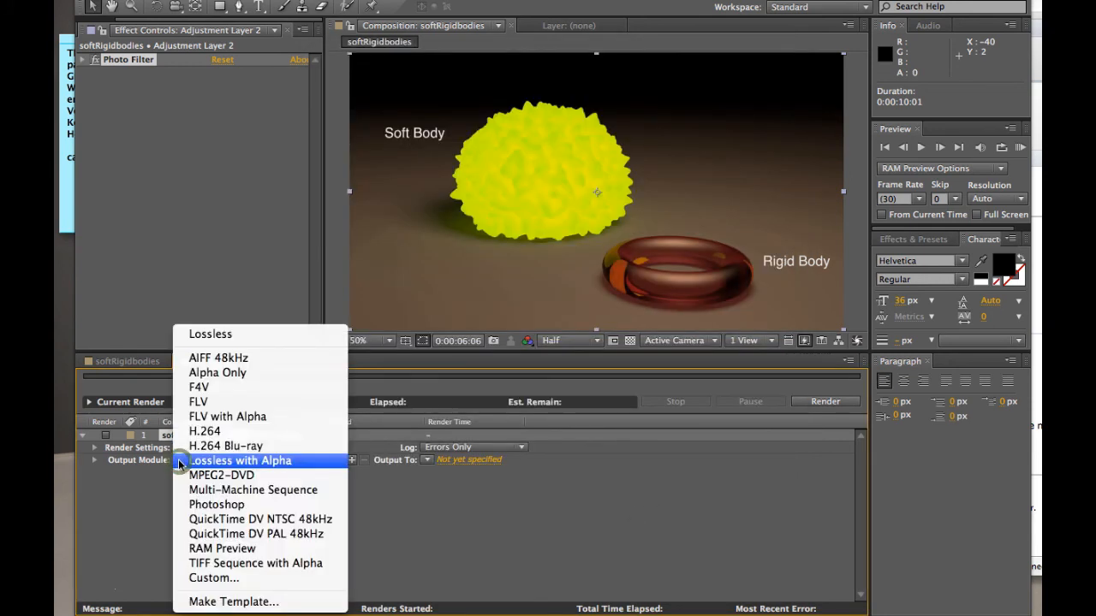
mouse_move(238, 432)
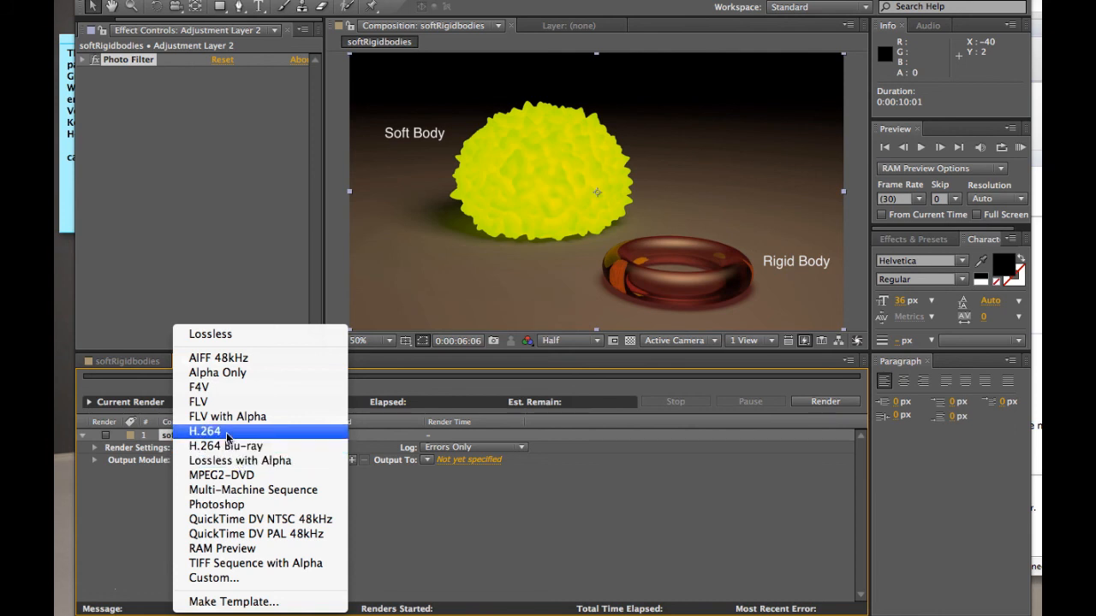
click(239, 458)
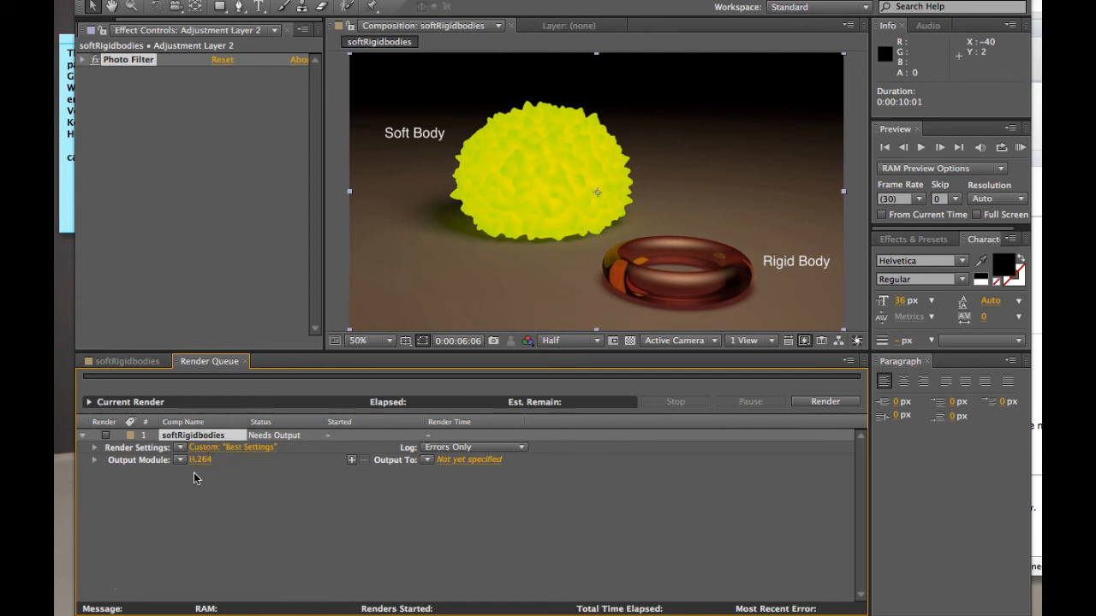
mouse_move(288, 486)
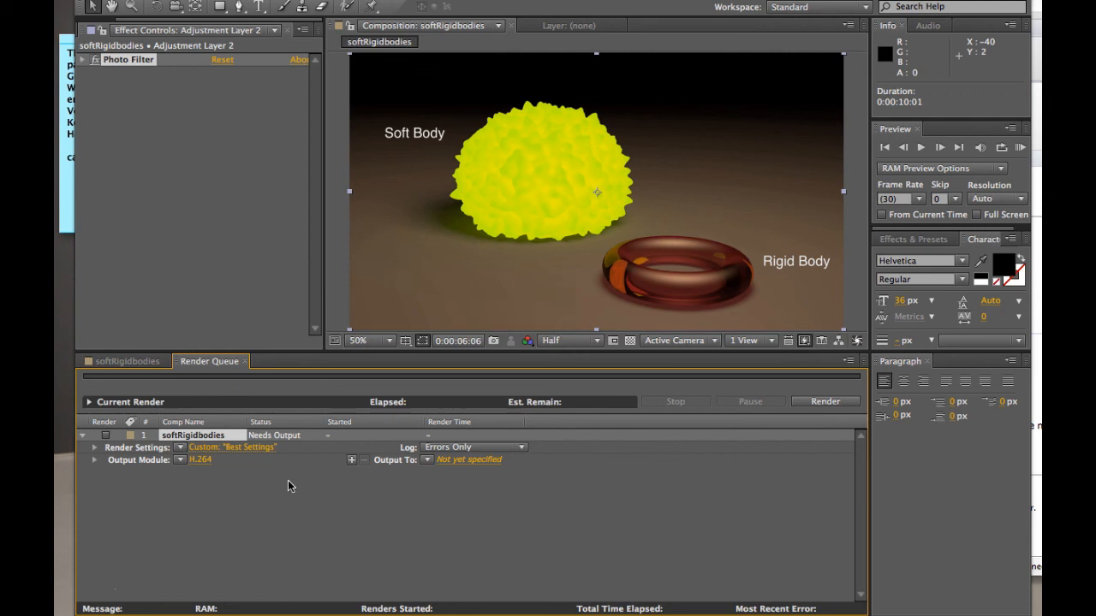
mouse_move(390, 485)
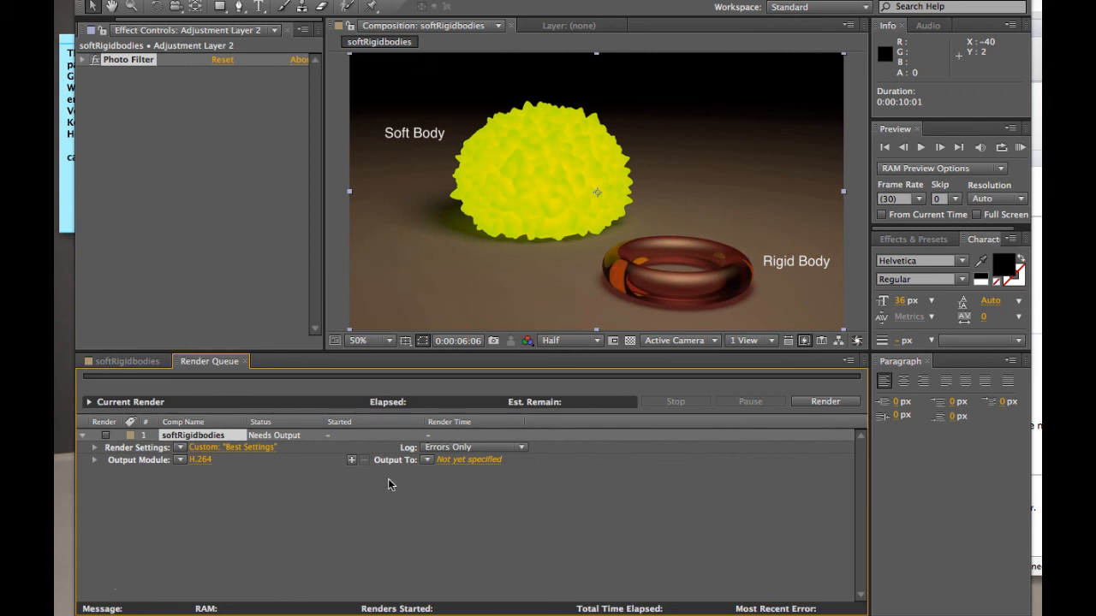
Set the output file to testAE.mp4 and start rendering the softRigidBodies queue item
click(469, 459)
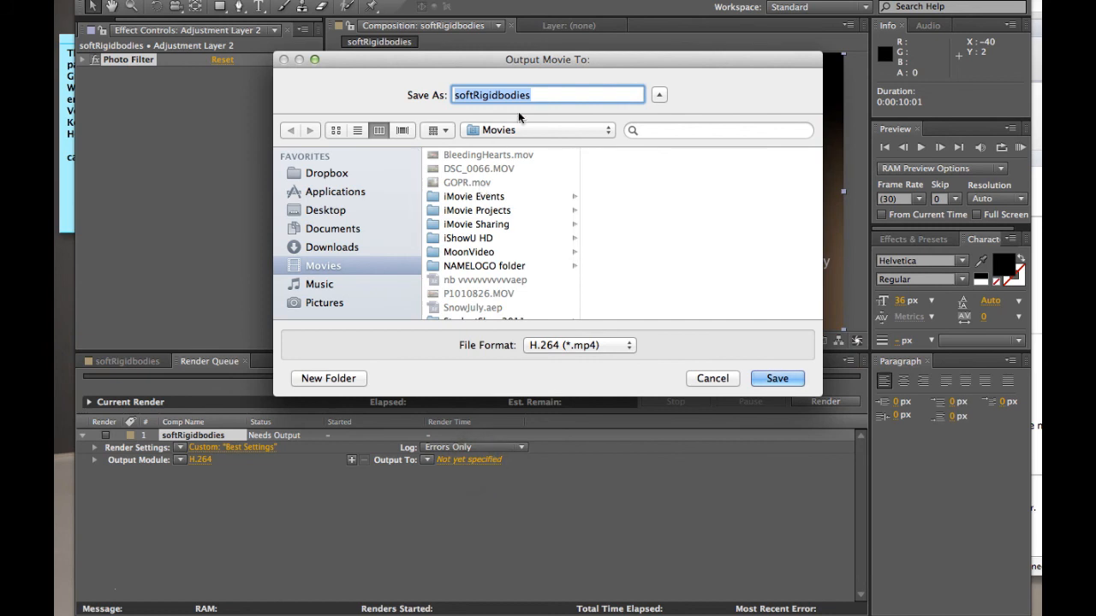
text(test)
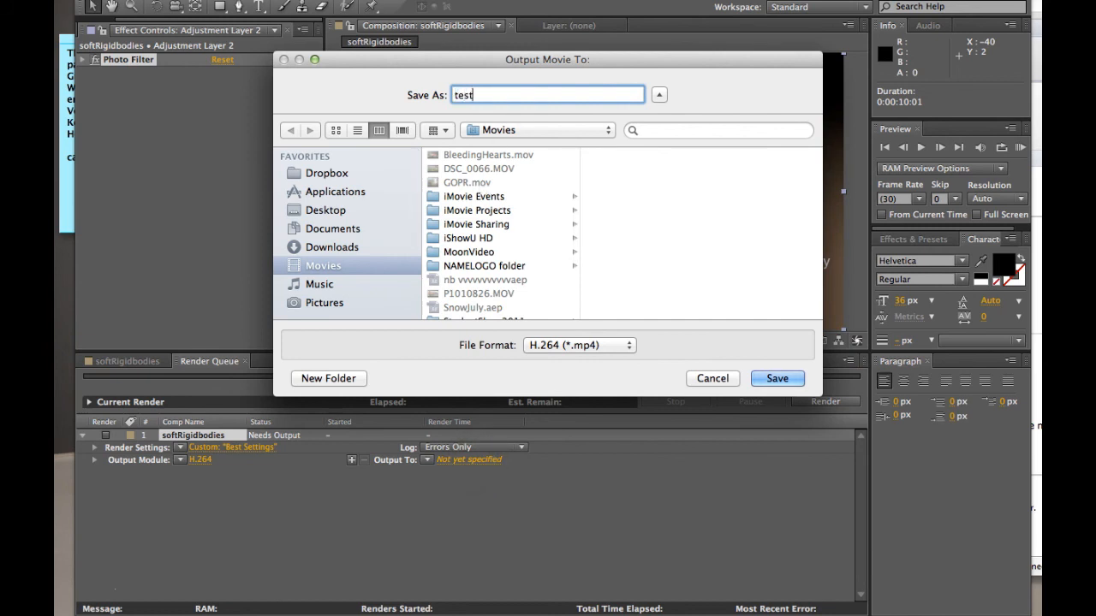
text(AE)
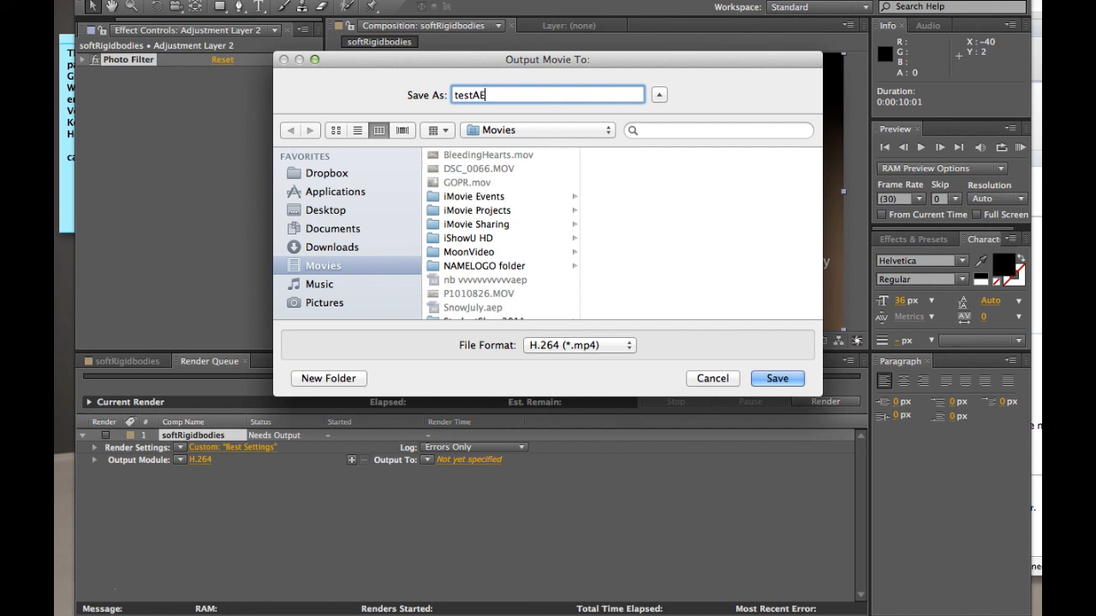
click(777, 379)
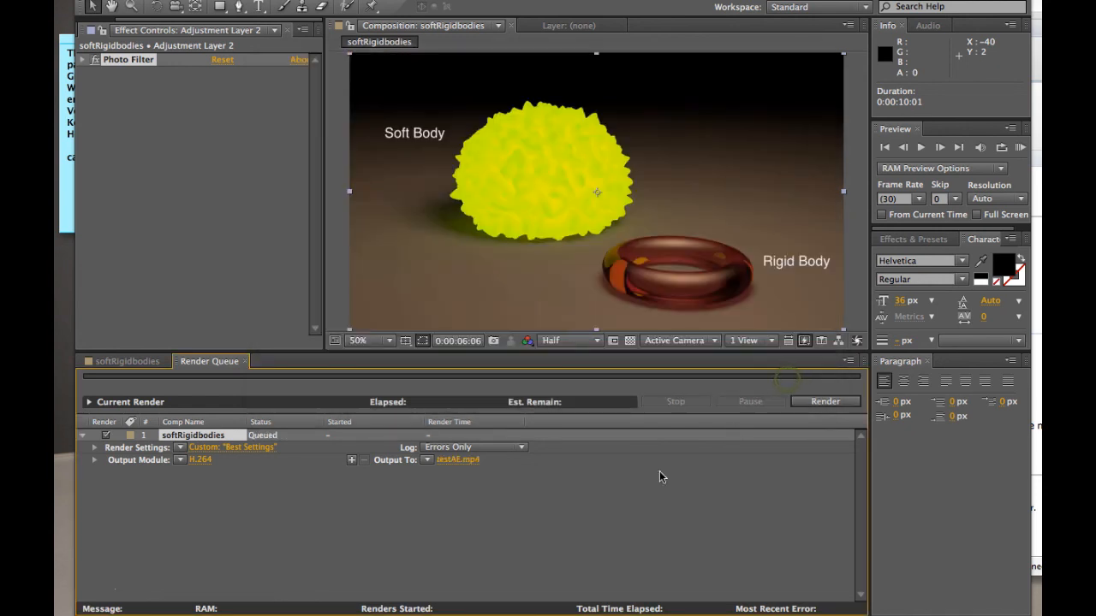
mouse_move(380, 558)
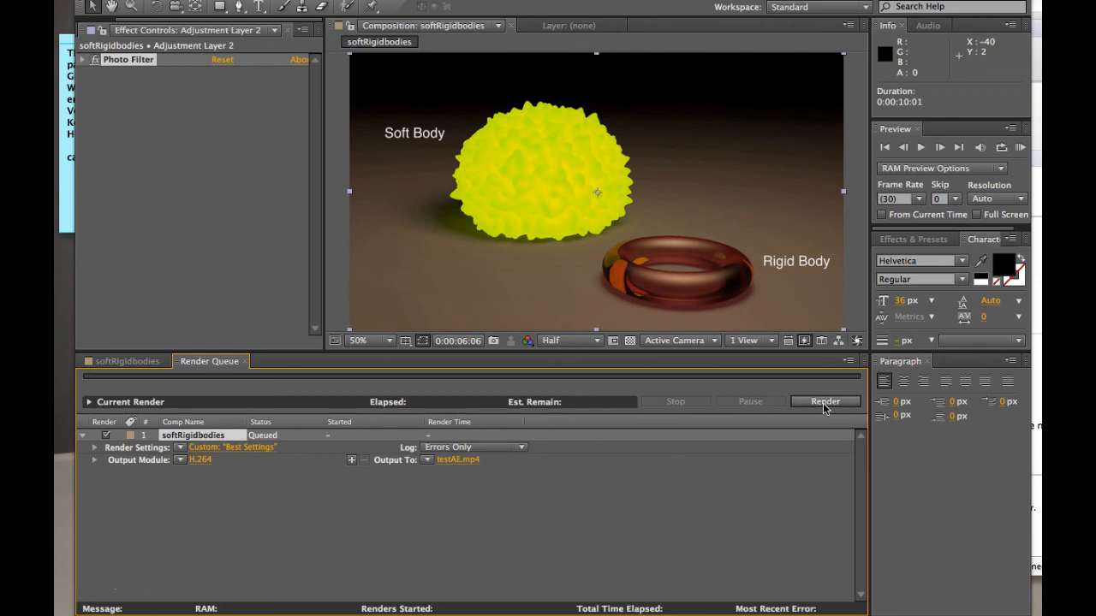
click(825, 401)
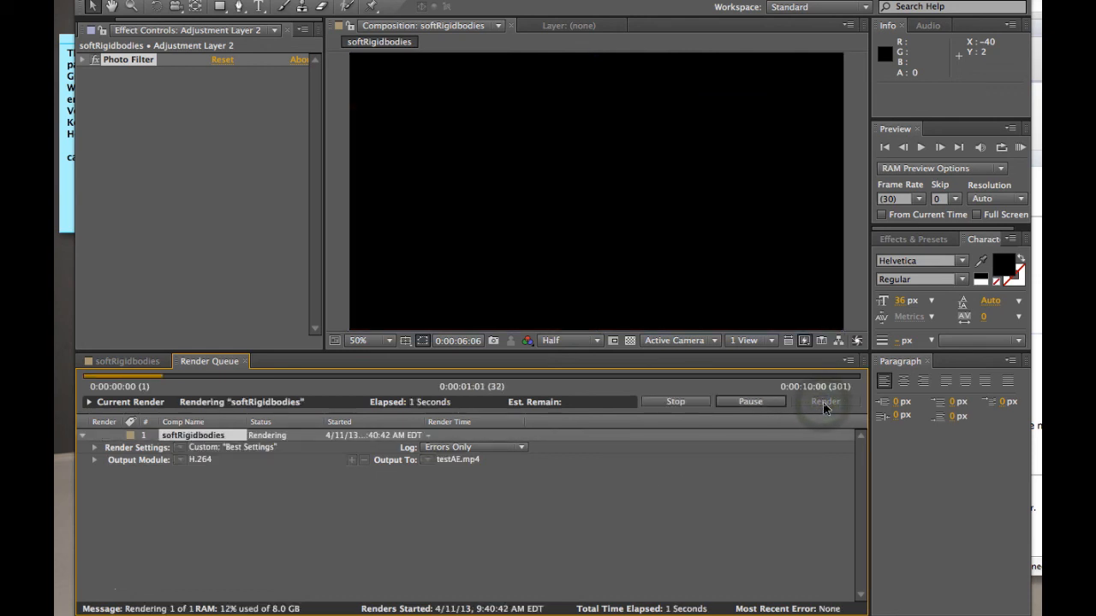